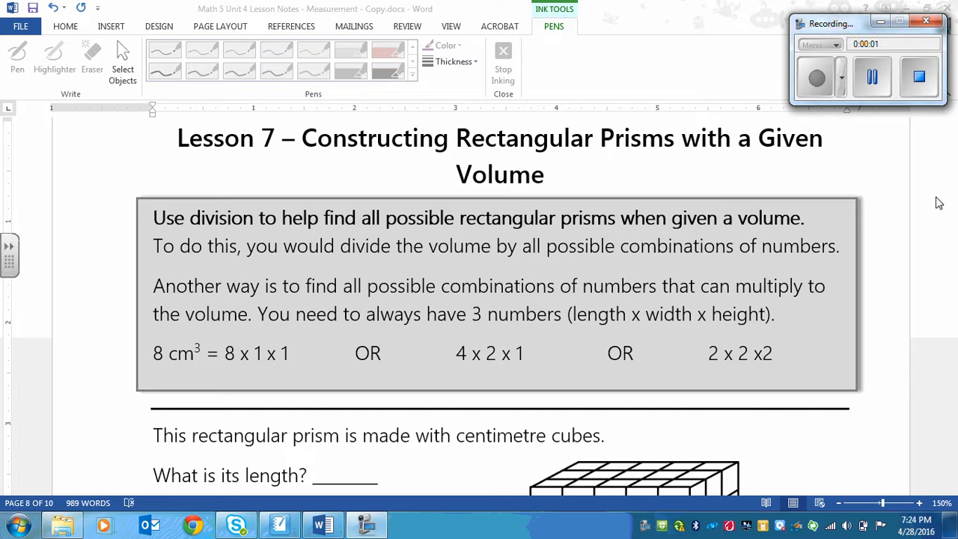
mouse_move(672, 166)
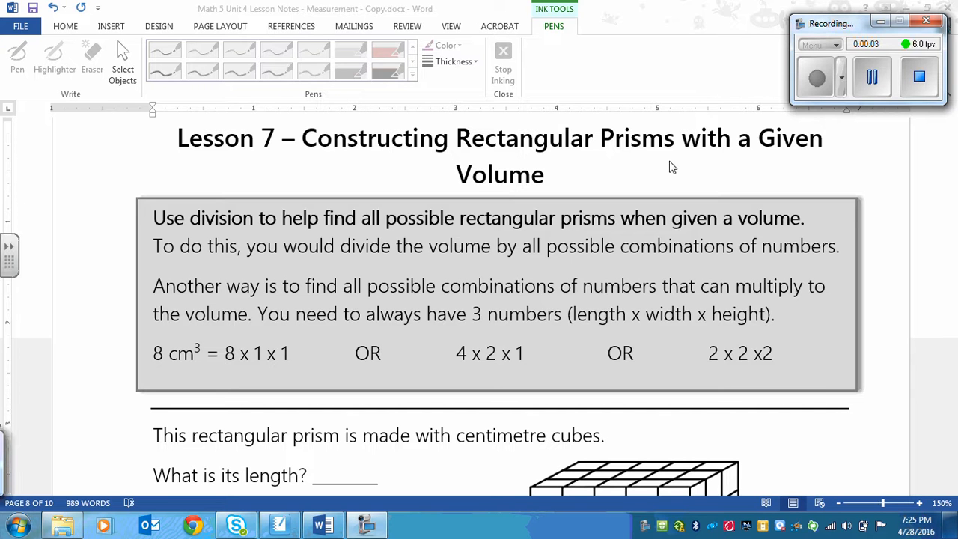
mouse_move(382, 239)
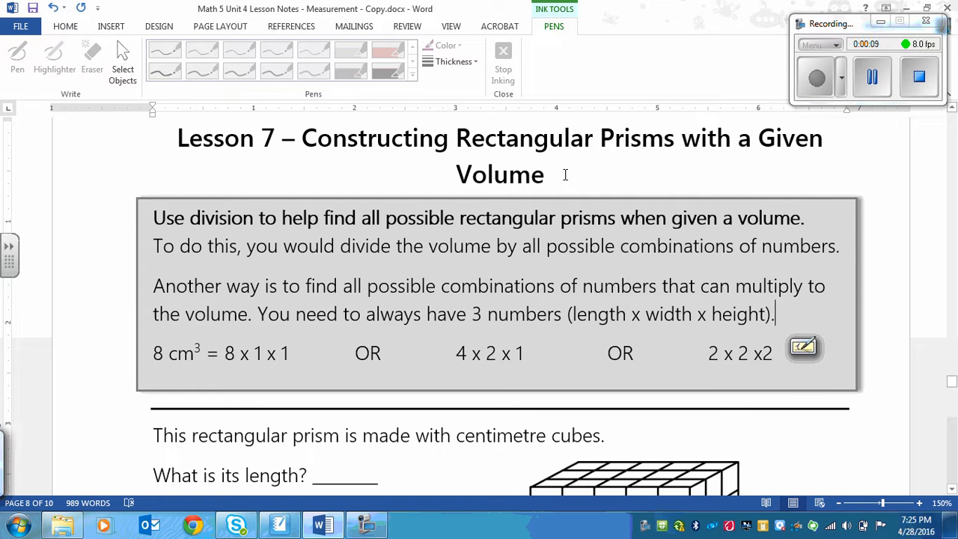
Insert the missing space so the combination reads 2 x 2 x 2
click(452, 62)
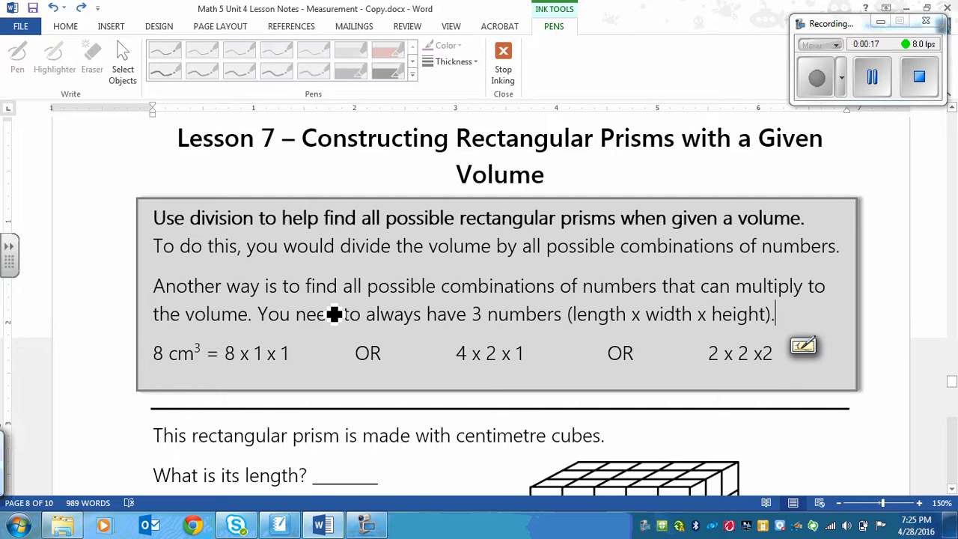
mouse_move(334, 246)
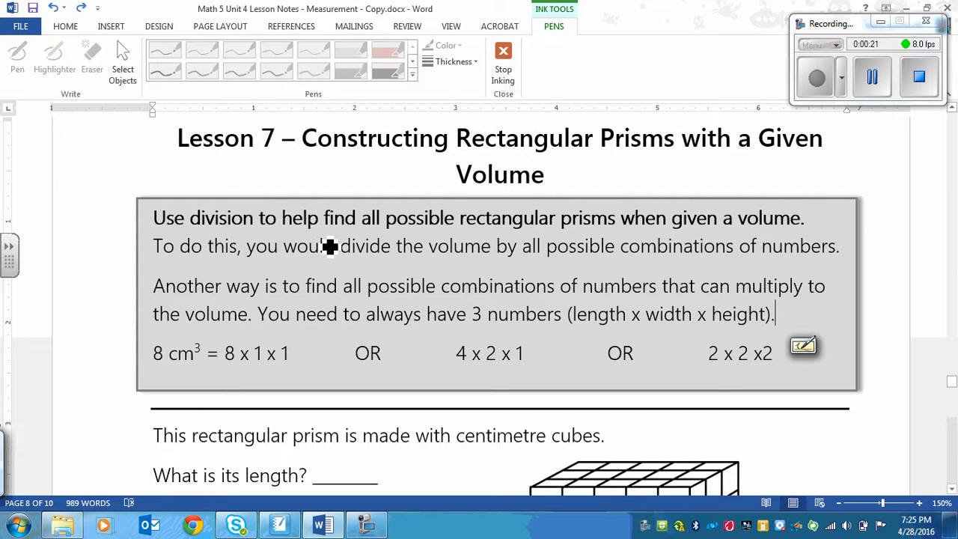
mouse_move(352, 272)
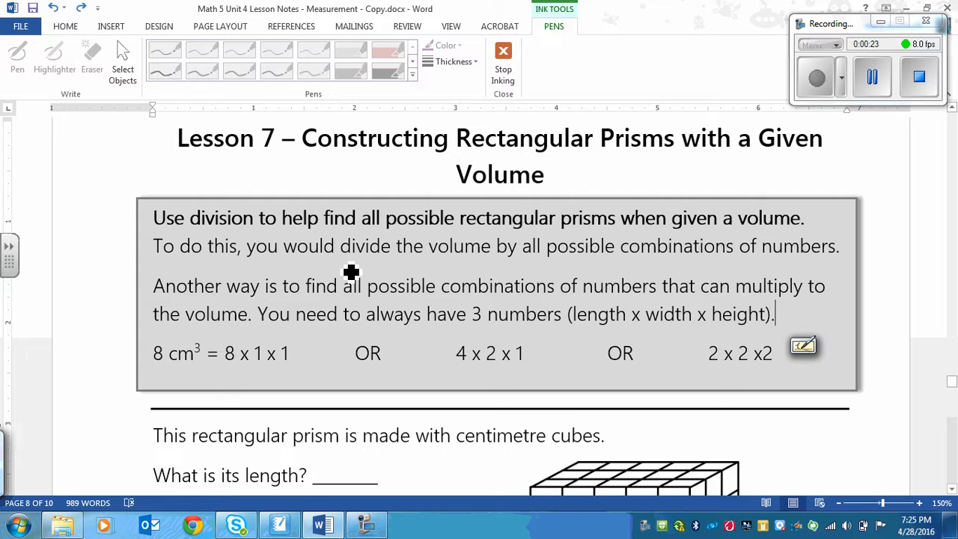
mouse_move(452, 161)
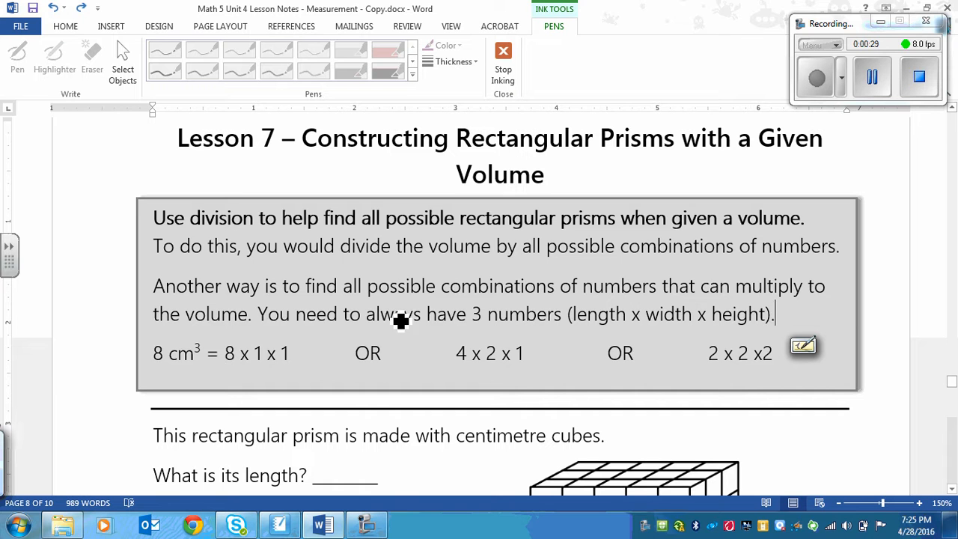
mouse_move(403, 357)
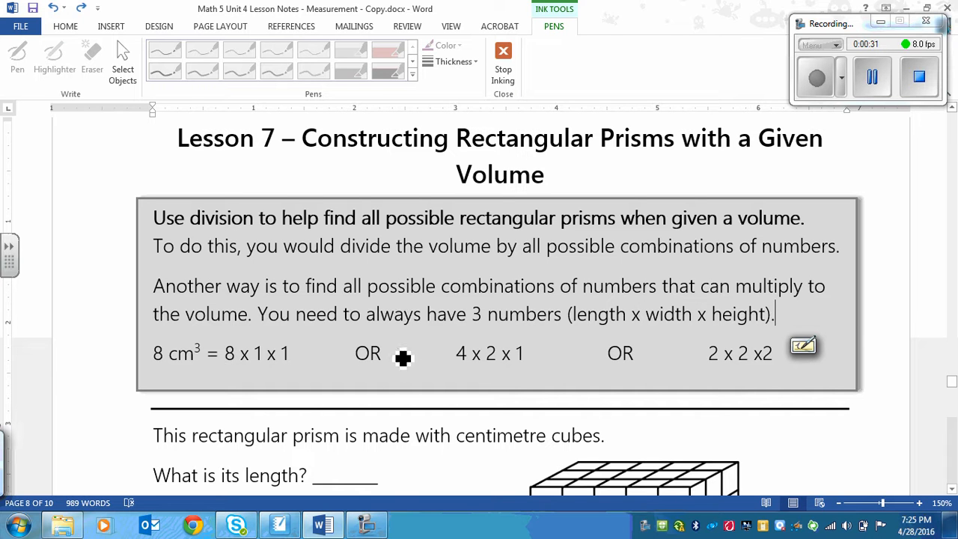
mouse_move(756, 321)
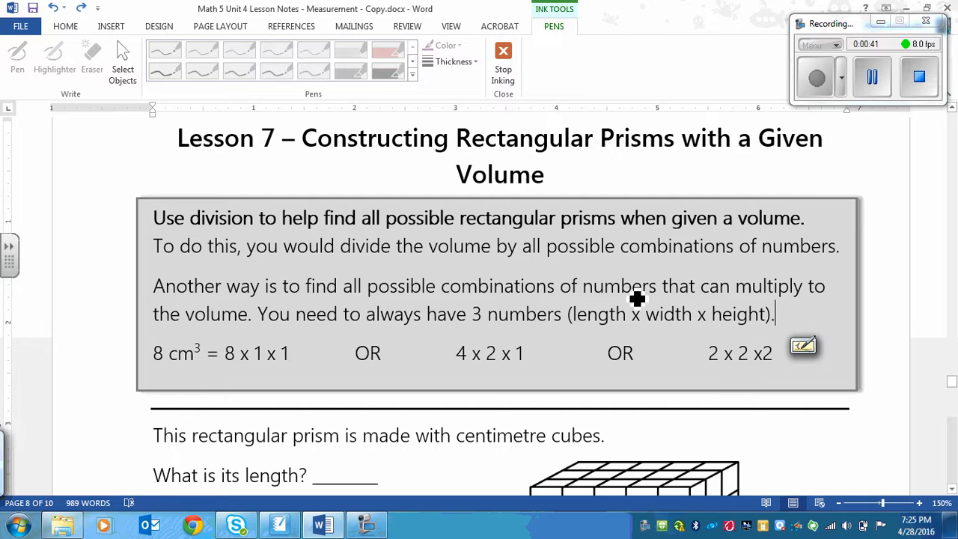
mouse_move(702, 317)
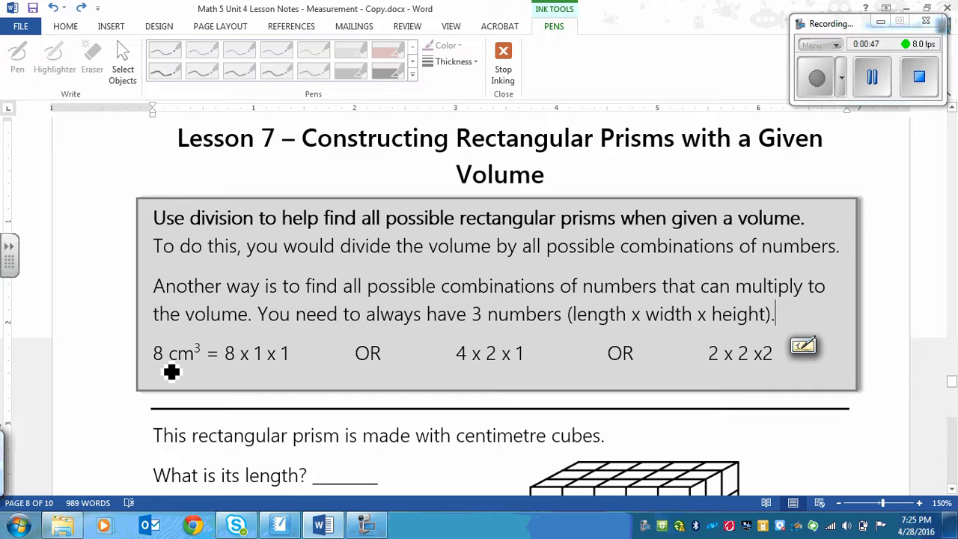
mouse_move(228, 371)
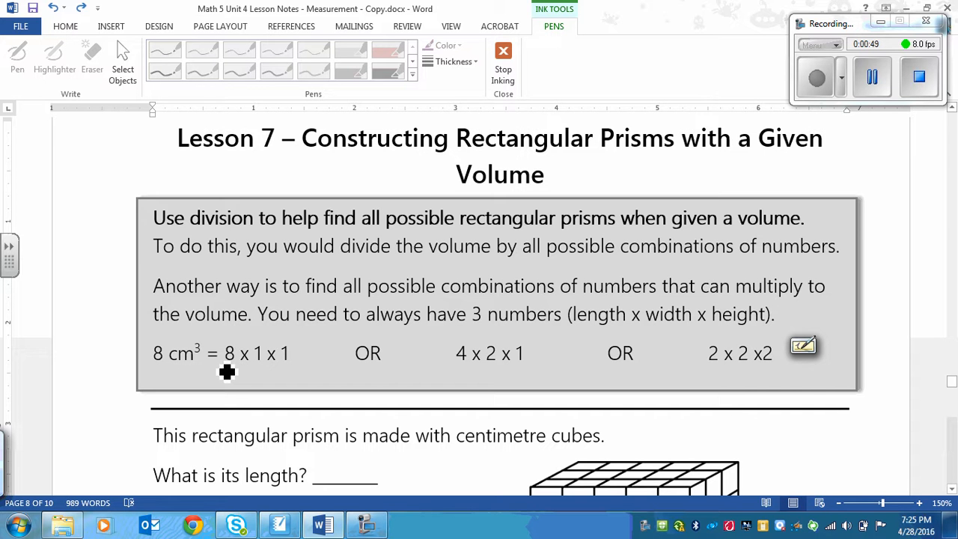
mouse_move(276, 384)
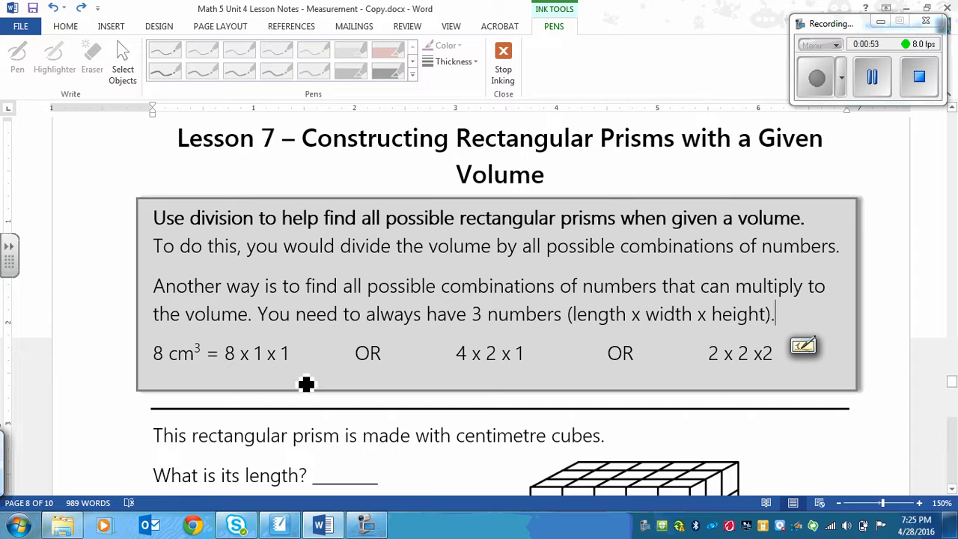
mouse_move(232, 361)
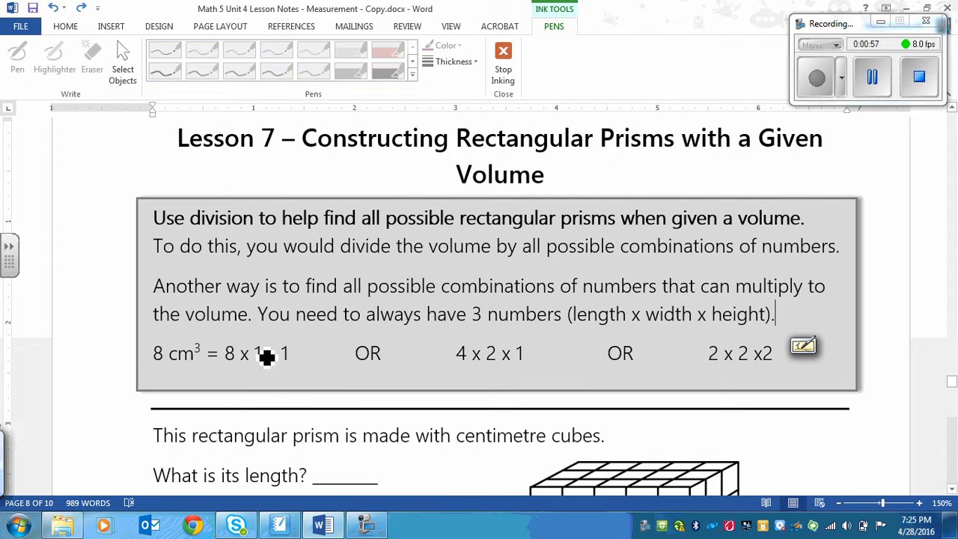
mouse_move(153, 419)
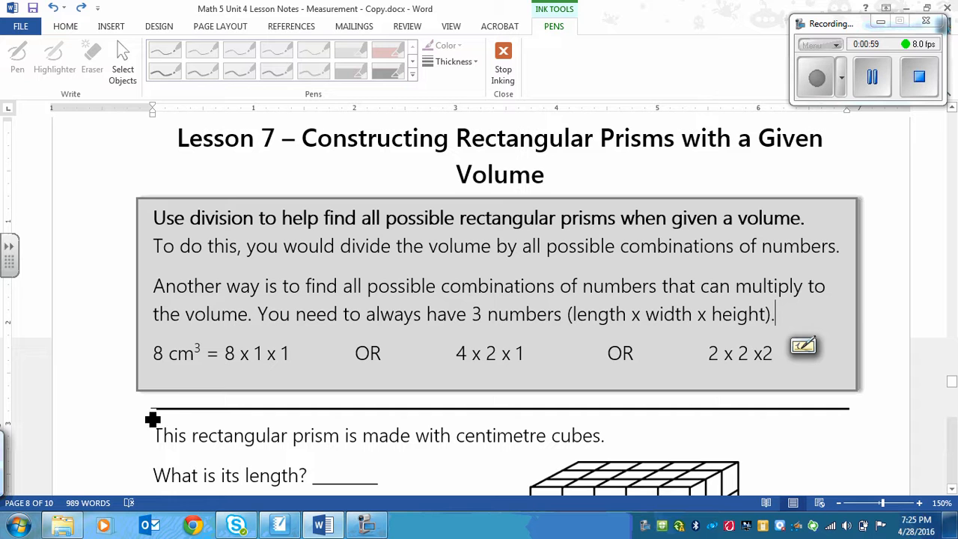
mouse_move(503, 392)
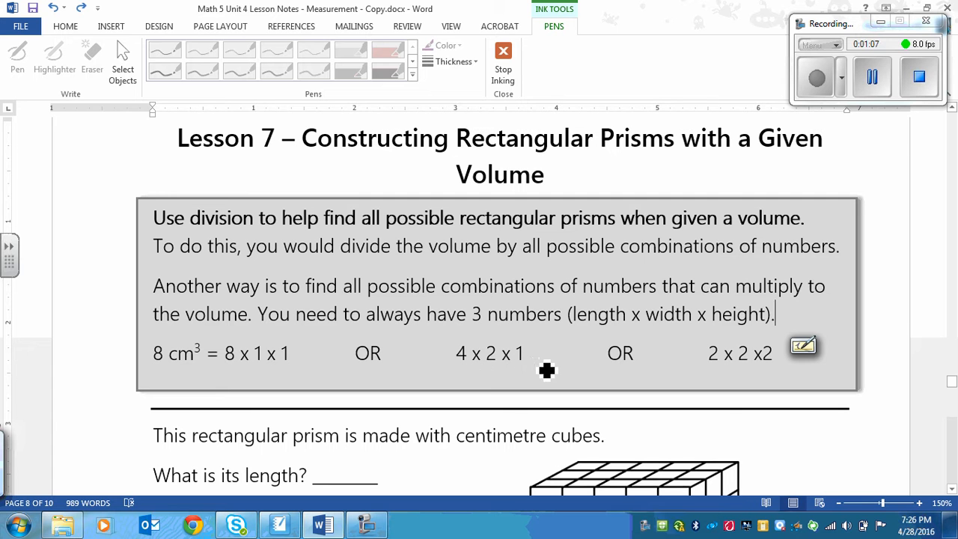
mouse_move(772, 381)
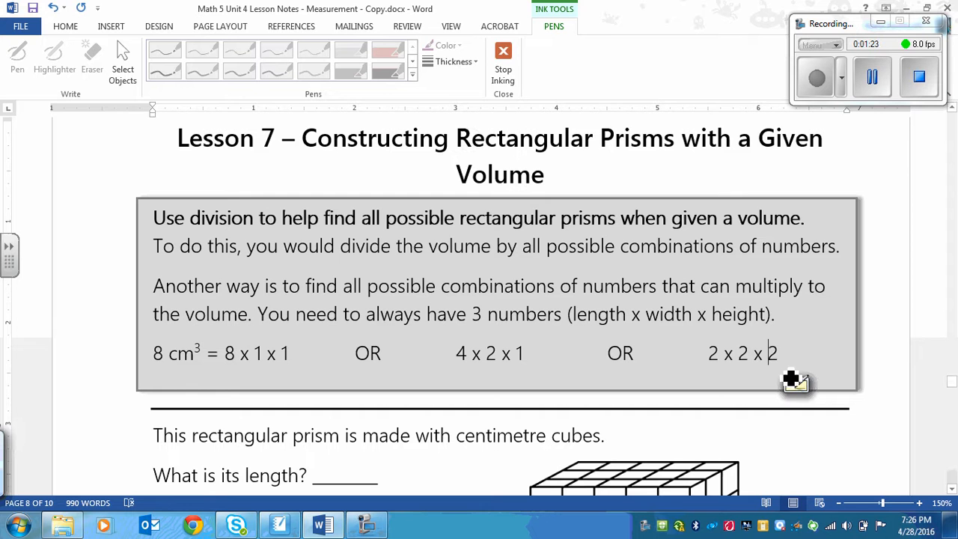
mouse_move(202, 357)
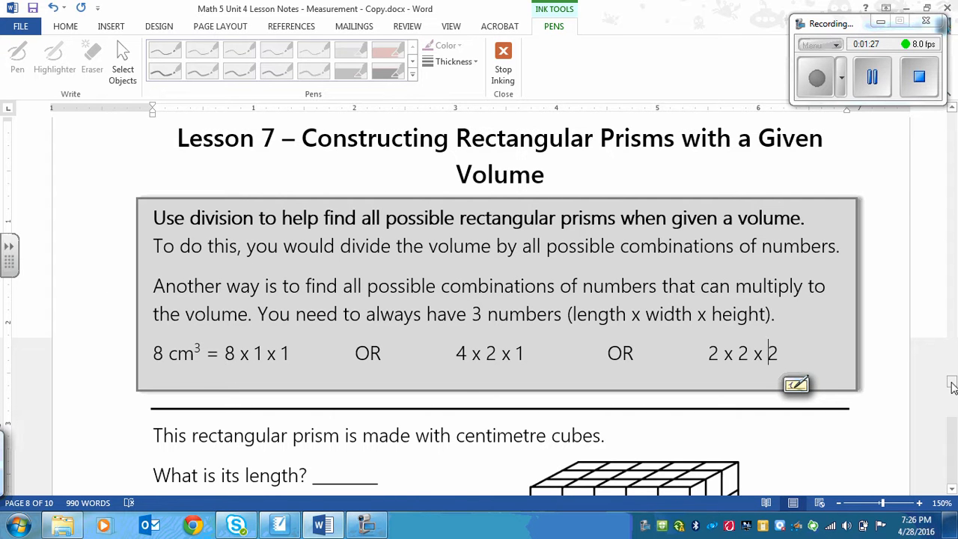
Ink the prism's edges and label it 5 cm long, 3 cm wide and 2 cm high
scroll(down, 3)
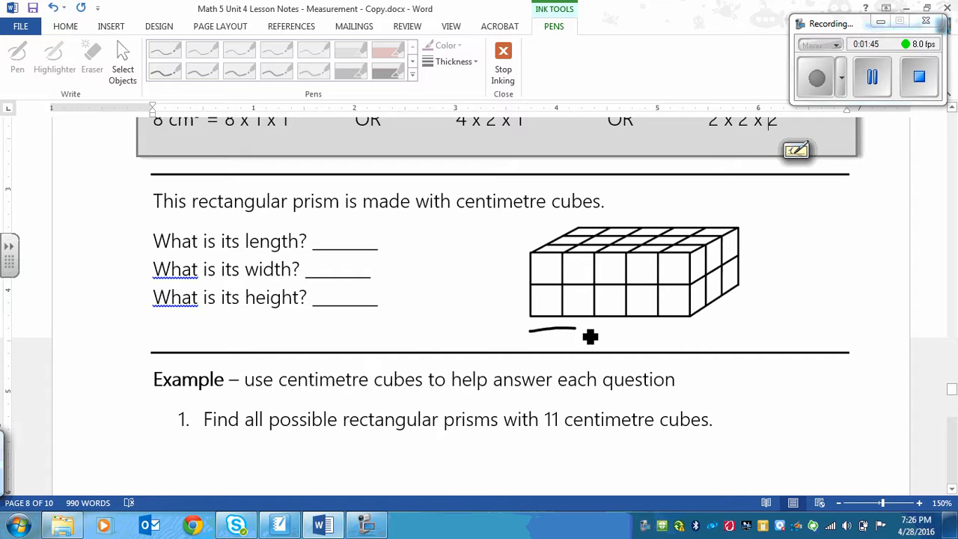
drag(554, 331, 686, 331)
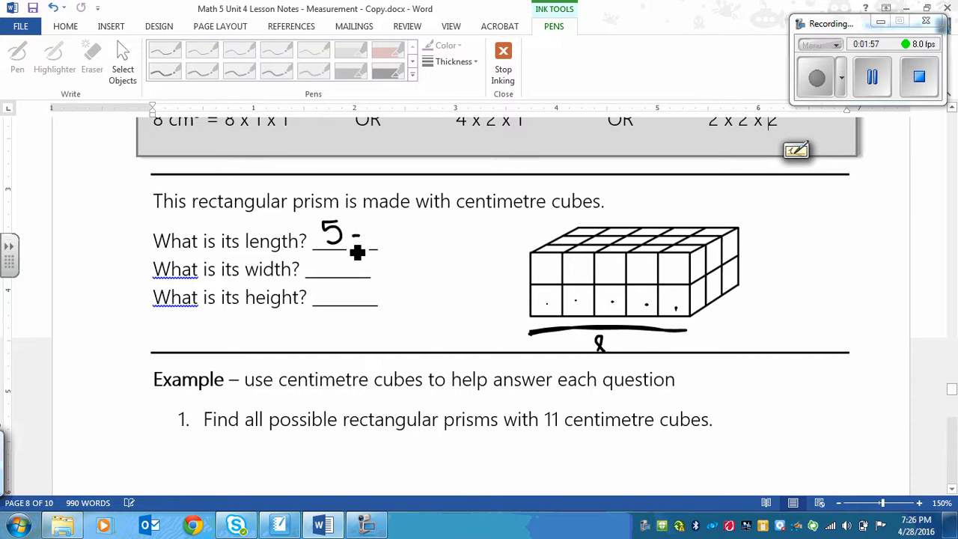
drag(351, 240, 389, 239)
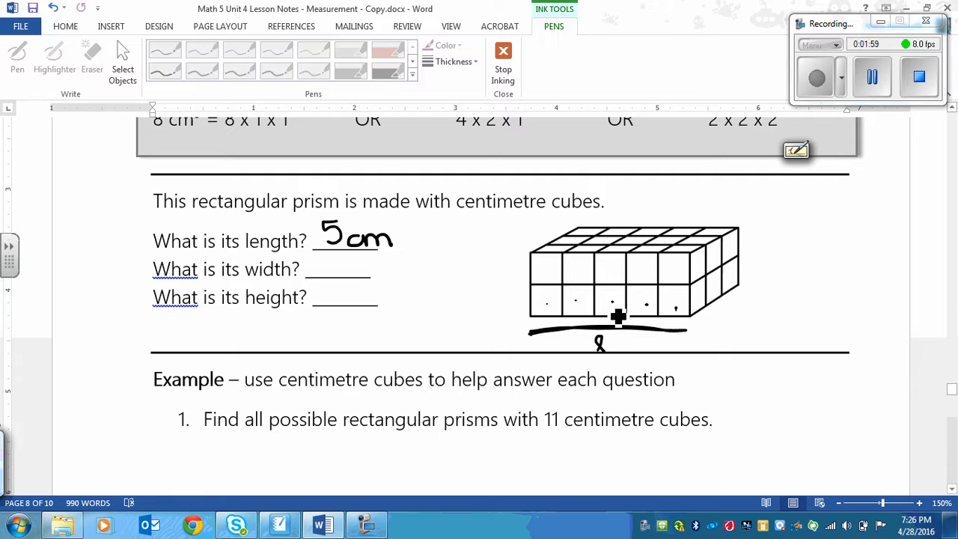
mouse_move(470, 228)
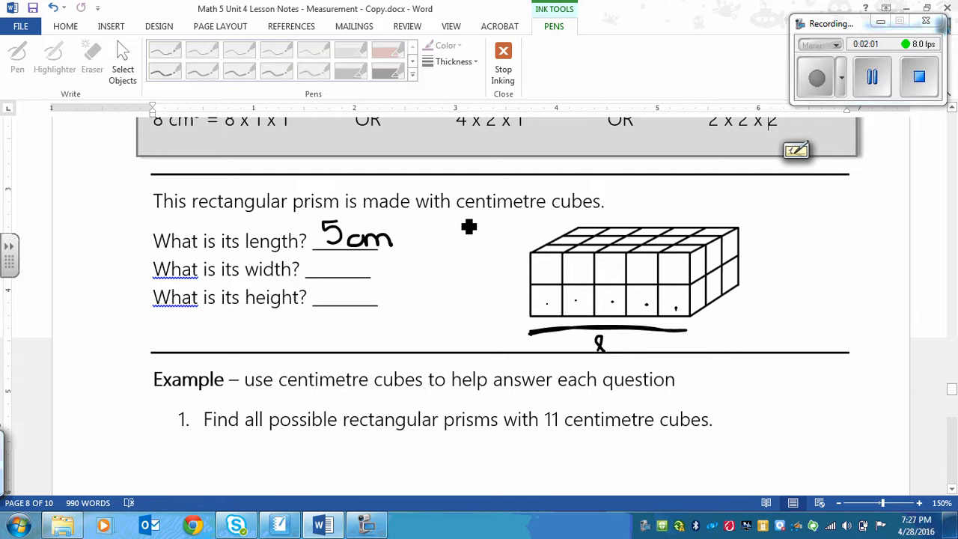
mouse_move(707, 313)
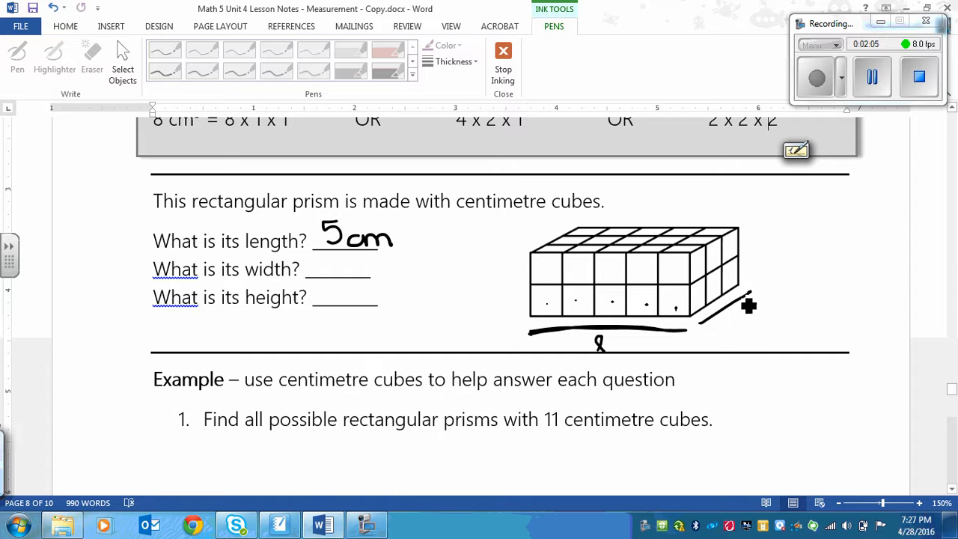
drag(748, 305, 730, 333)
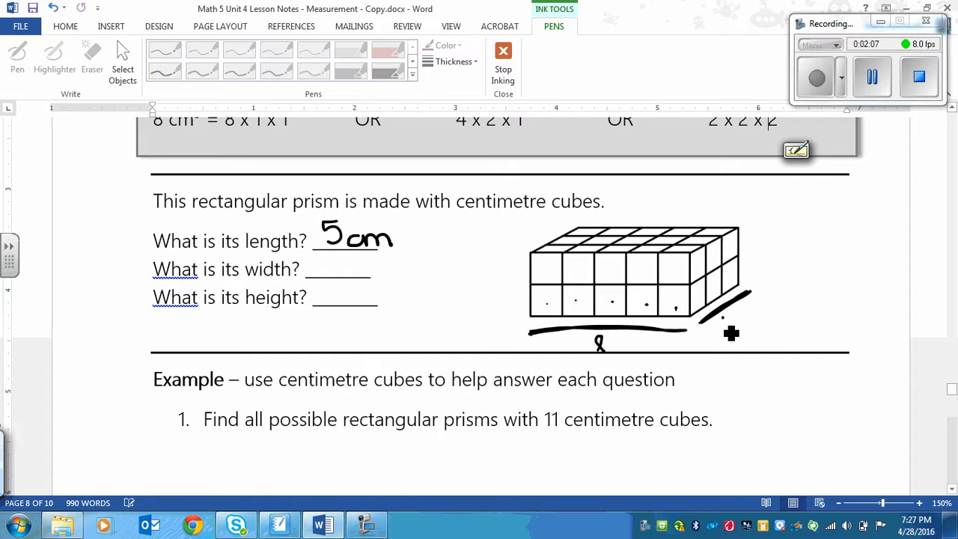
drag(731, 333, 722, 314)
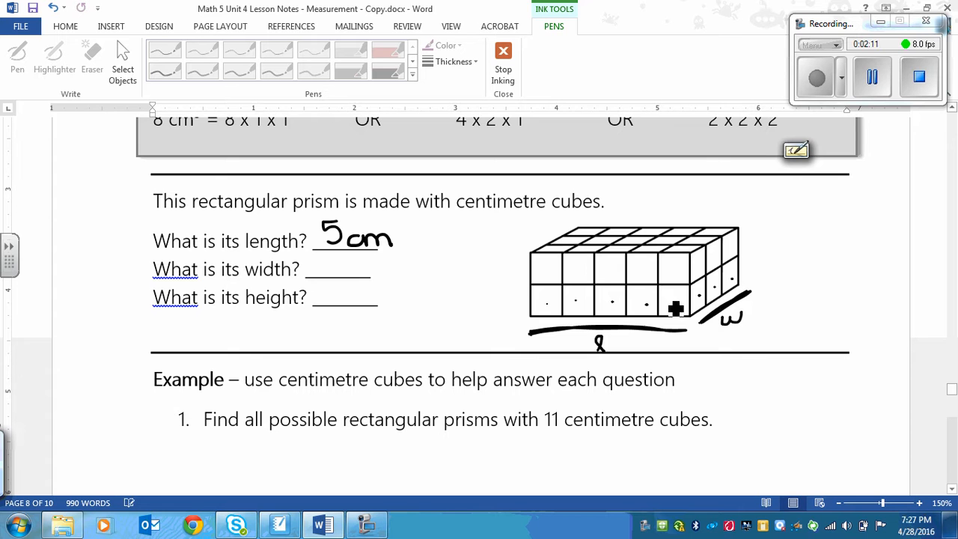
drag(314, 269, 371, 269)
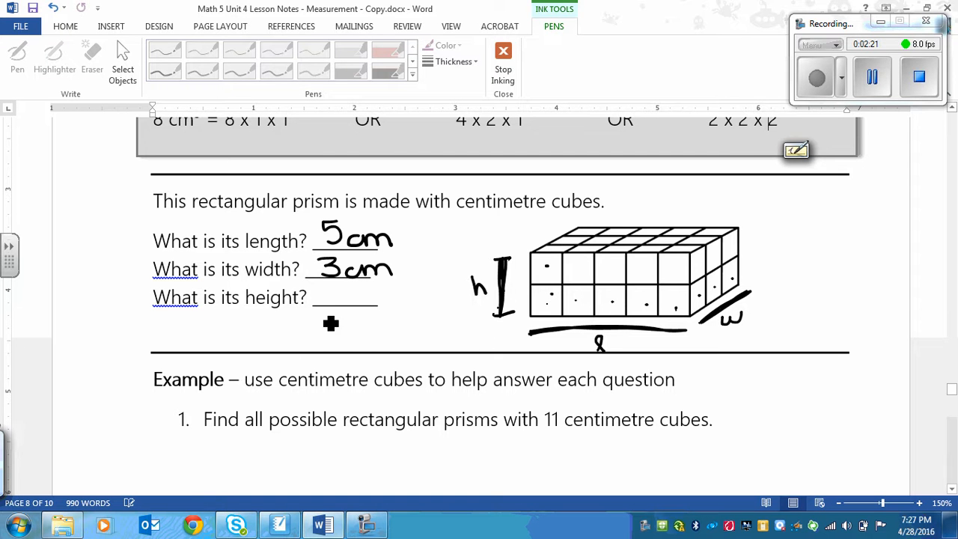
drag(317, 296, 387, 296)
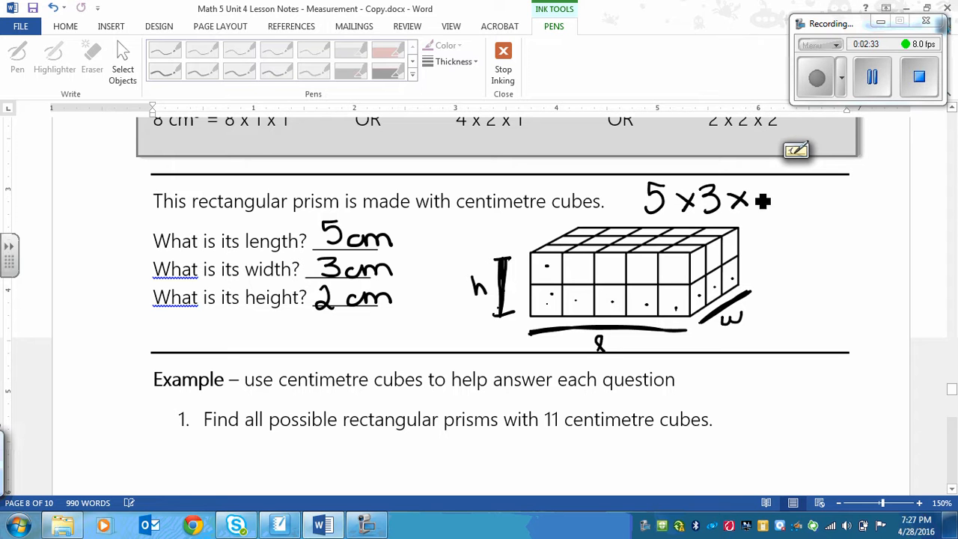
Handwrite the calculation 5 × 3 × 2 = 30 cm³ above the prism
drag(756, 198, 781, 202)
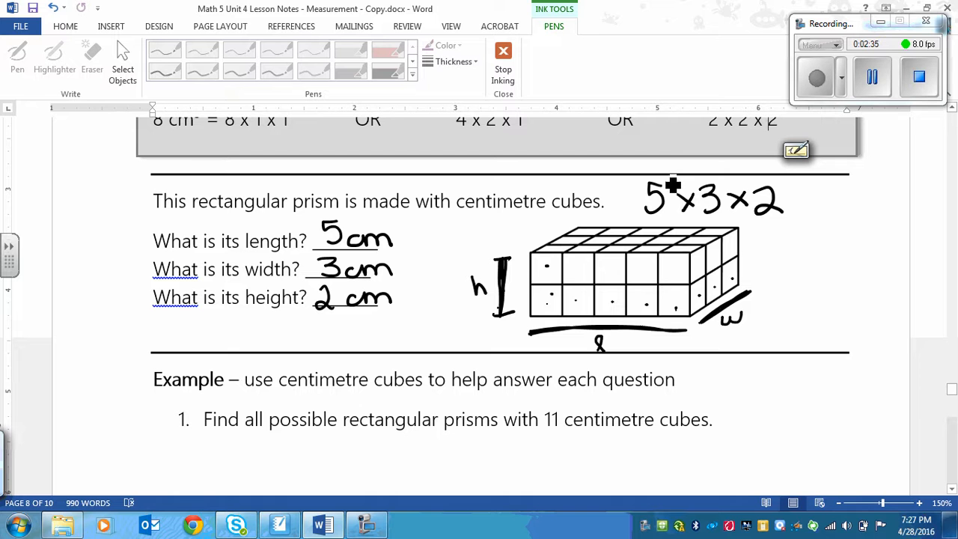
mouse_move(718, 215)
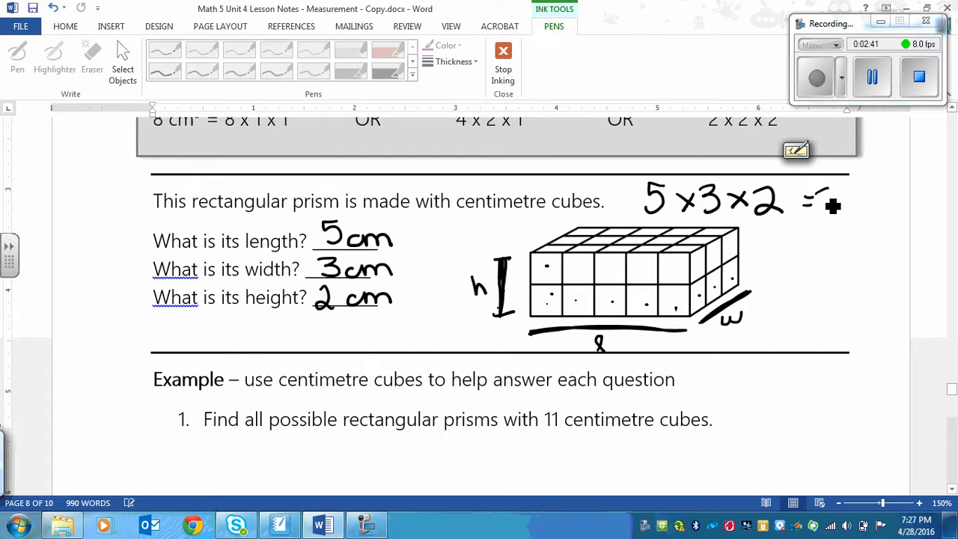
drag(806, 206, 880, 222)
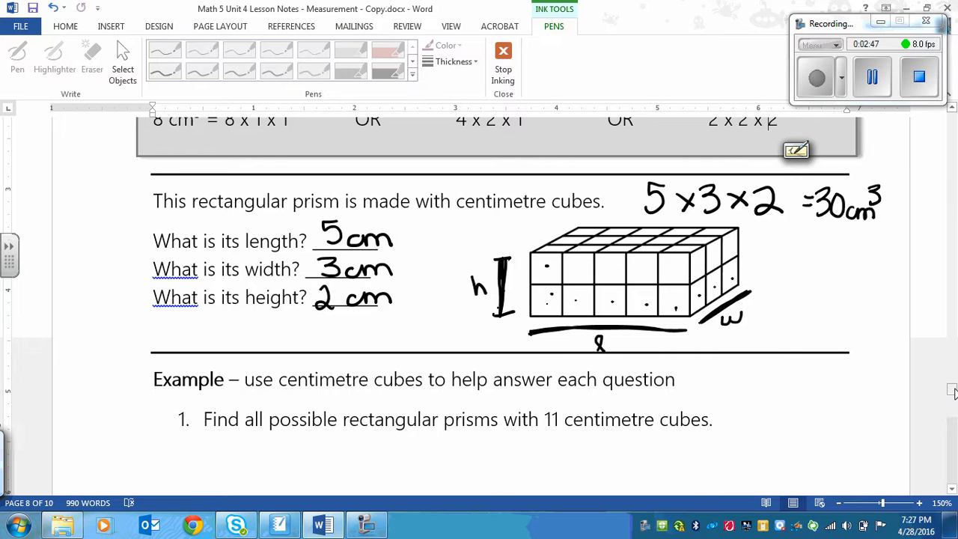
Under the 11-cube question, start handwriting the 1 × 1 × dimension product
scroll(down, 3)
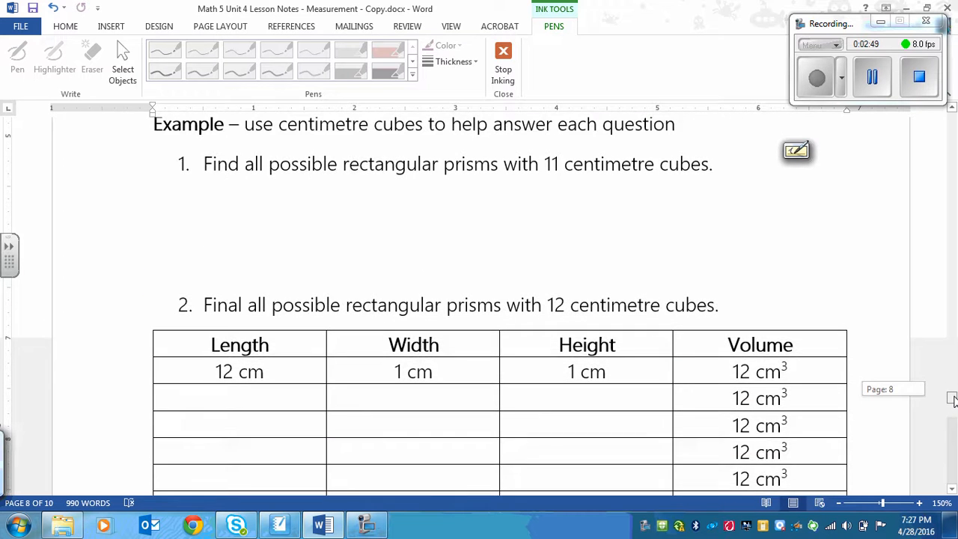
scroll(up, 3)
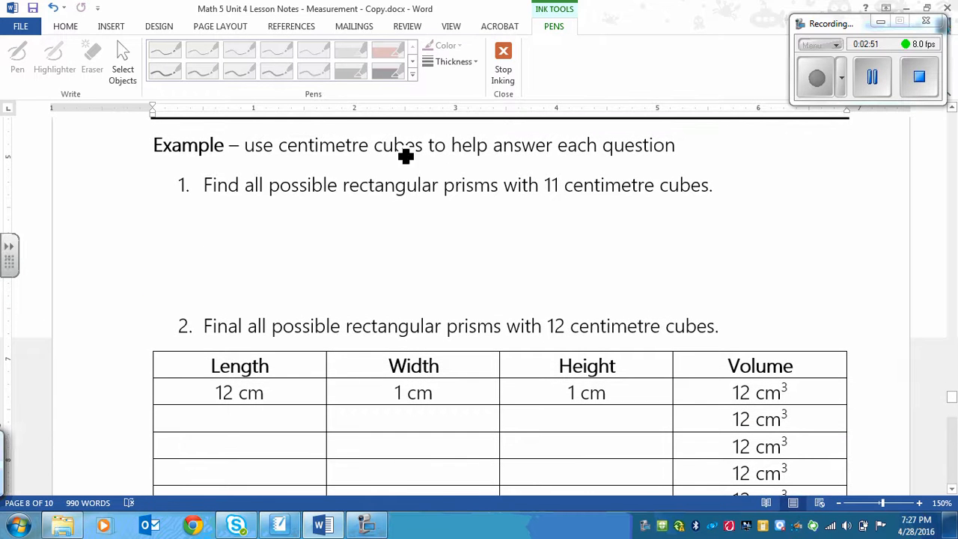
mouse_move(673, 172)
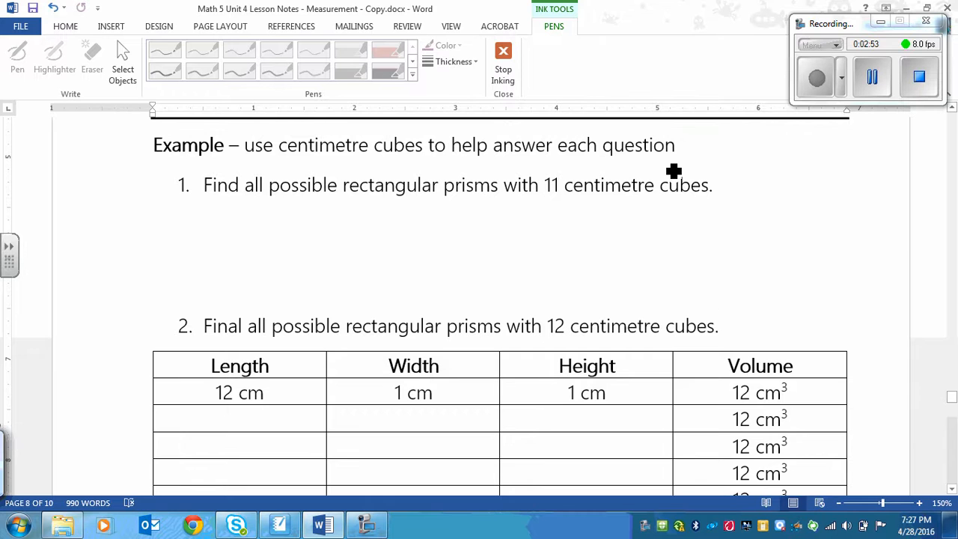
mouse_move(337, 192)
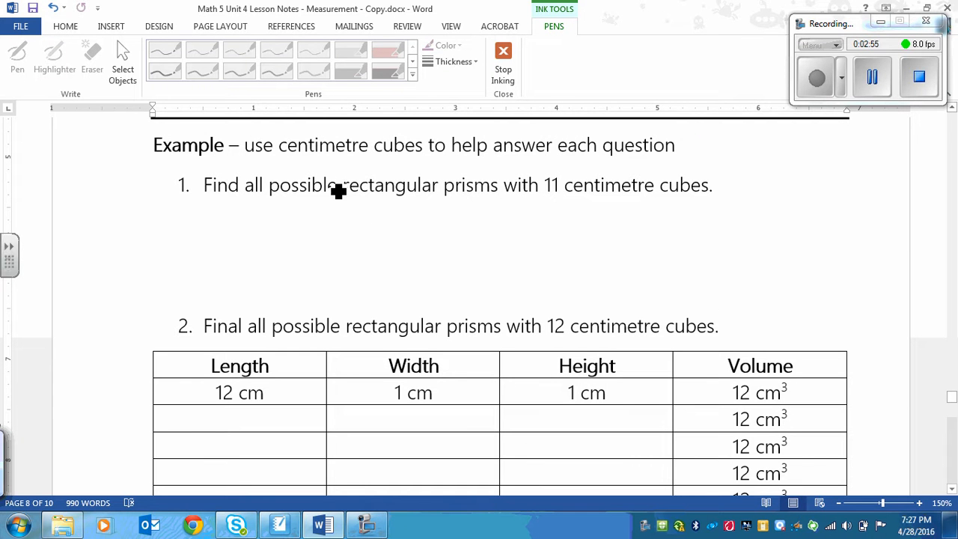
mouse_move(614, 206)
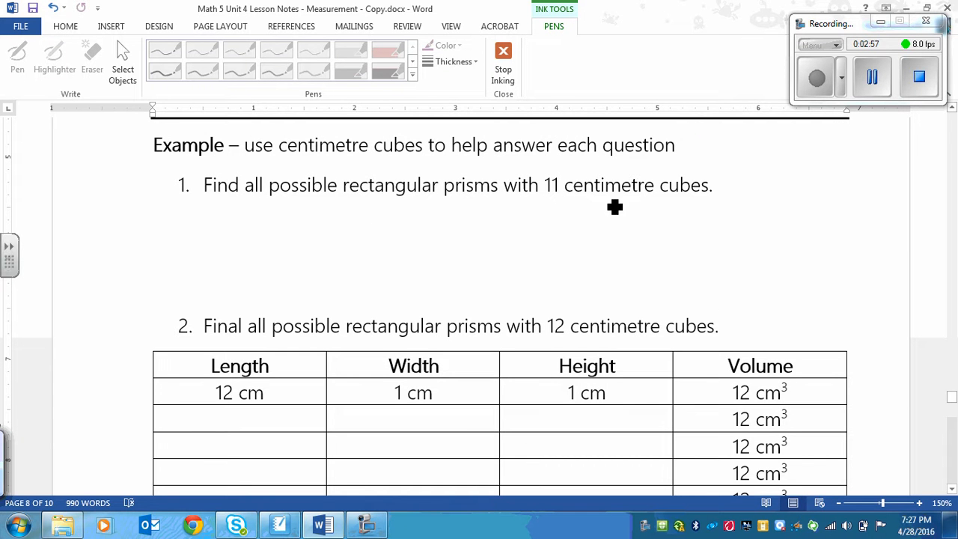
mouse_move(603, 245)
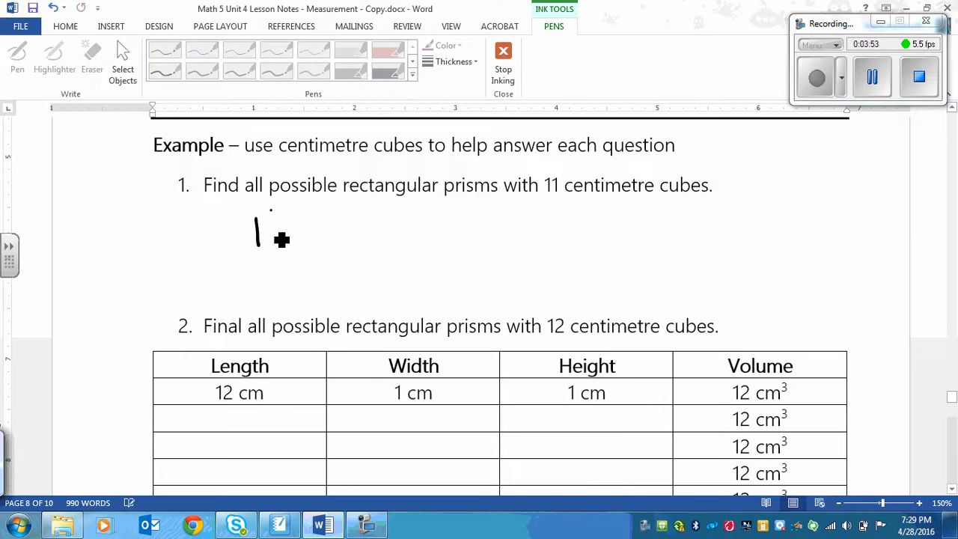
drag(258, 232, 362, 224)
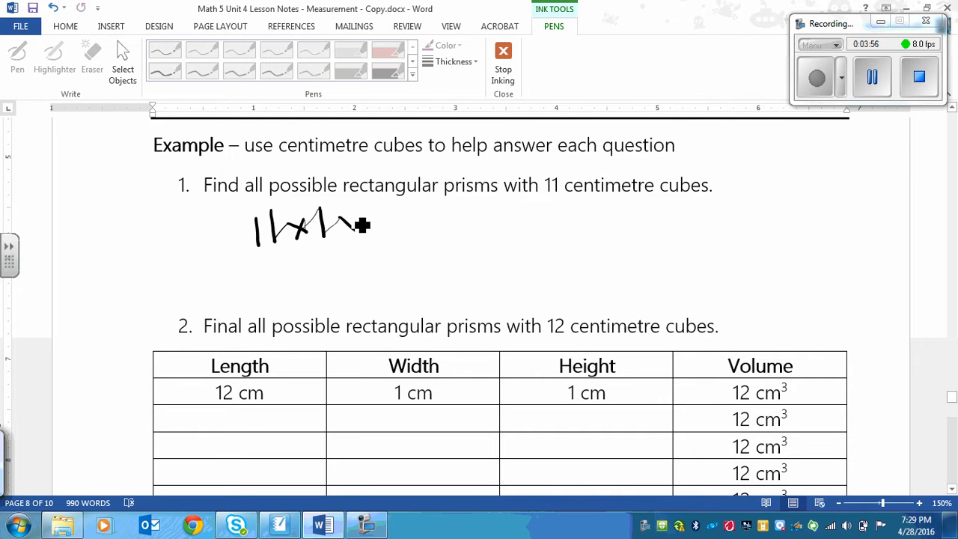
drag(344, 225, 372, 224)
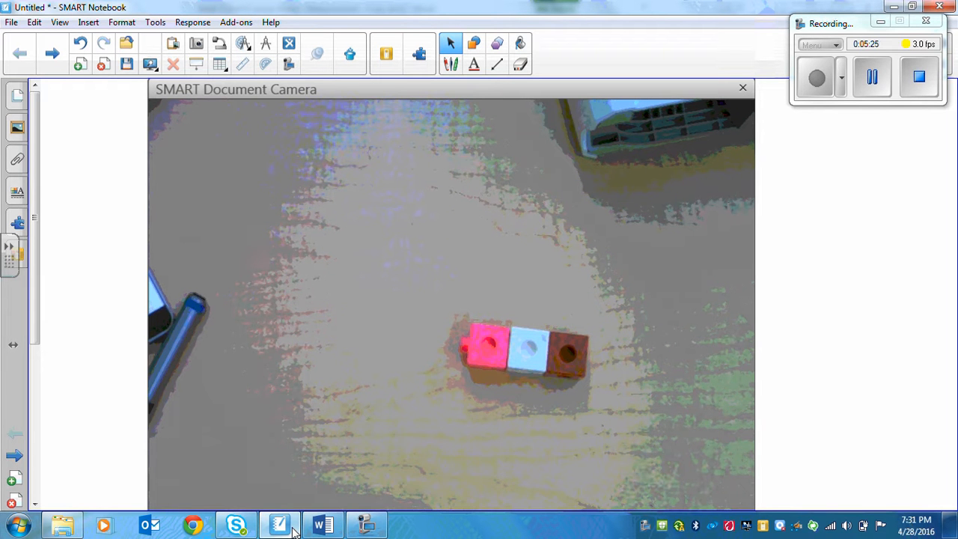
mouse_move(323, 524)
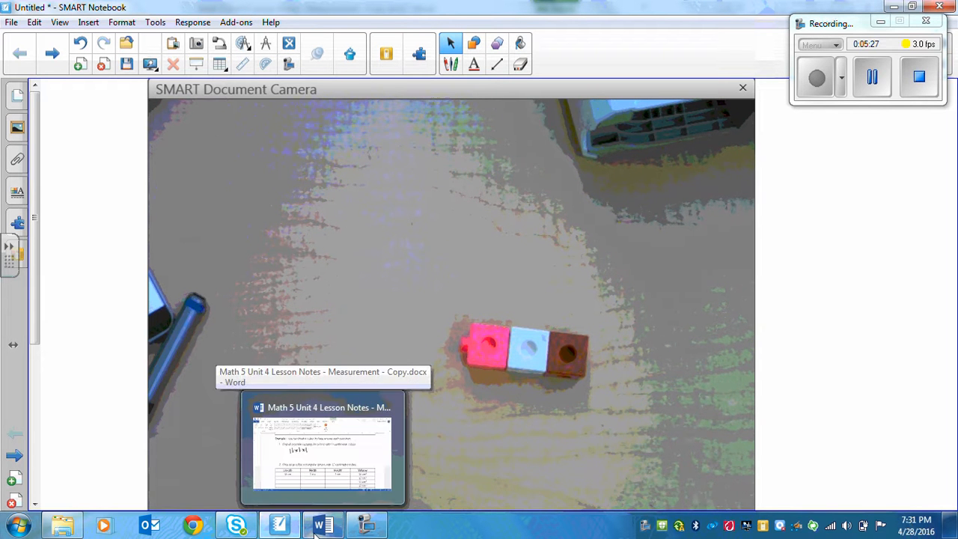
Switch back to the lesson notes and bring the full 12-cube table into view
click(324, 446)
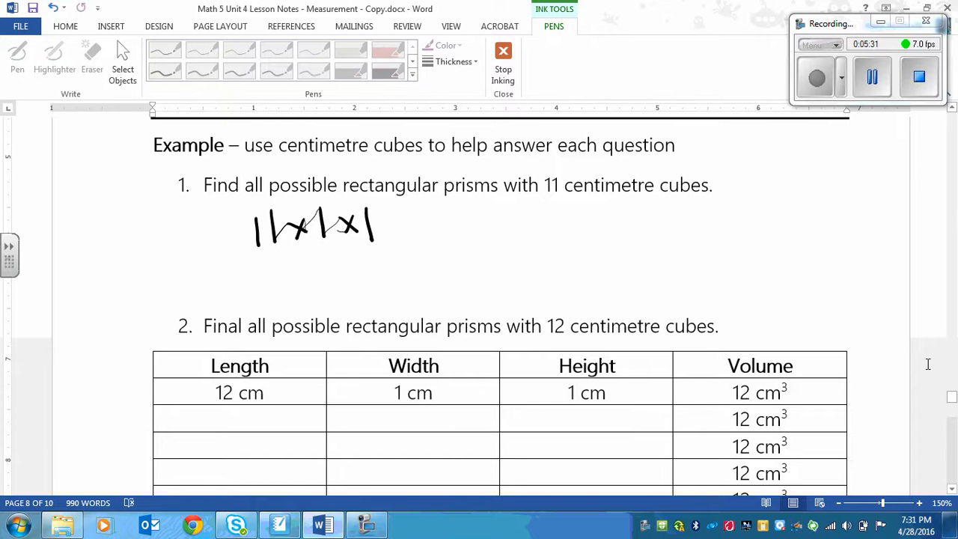
scroll(down, 3)
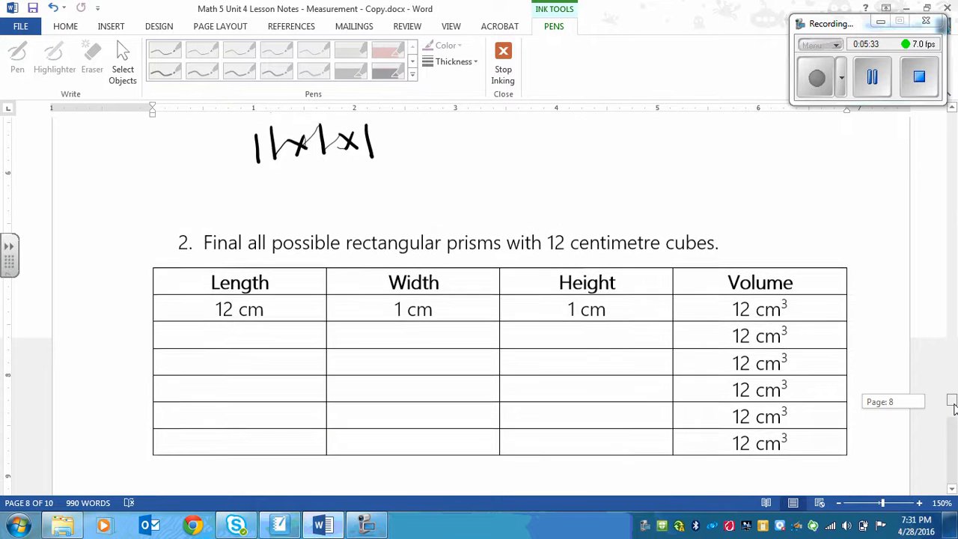
scroll(down, 3)
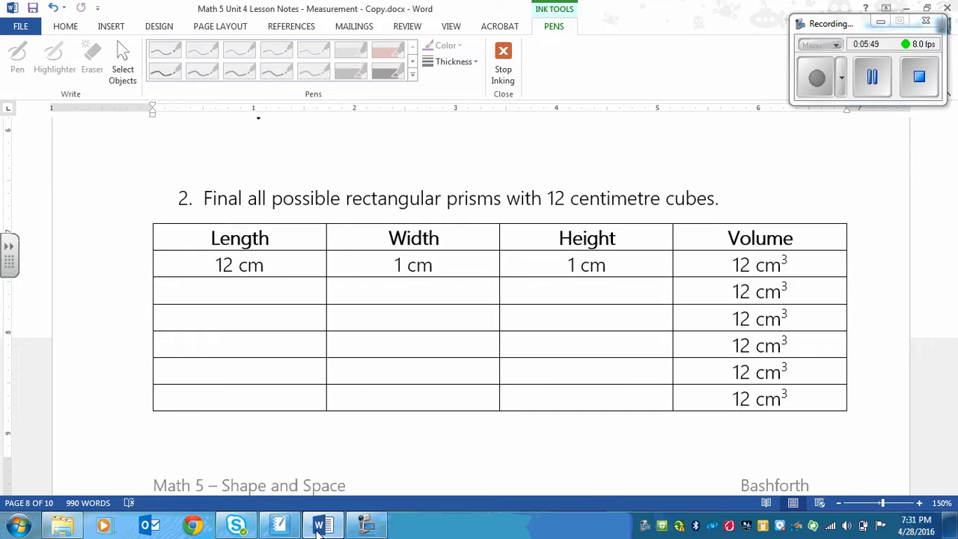
mouse_move(281, 523)
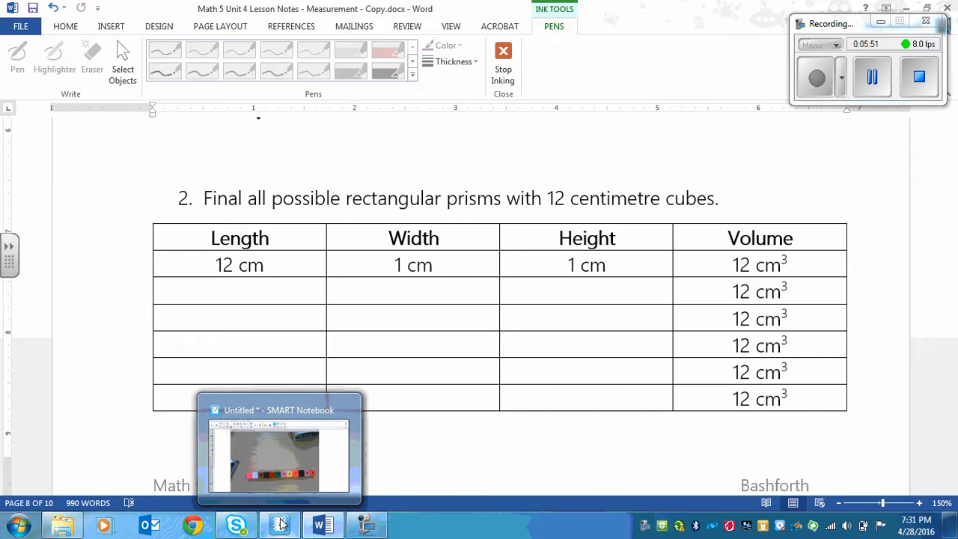
Show the document camera with twelve cubes in two rows of six
click(278, 449)
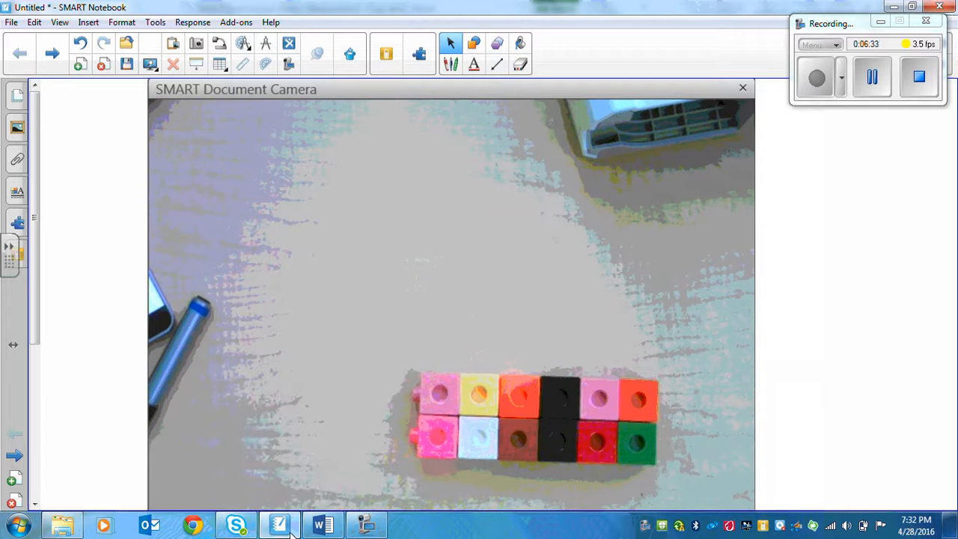
Back in the notes, handwrite 6 cm and 2 cm in the table's second row
click(323, 524)
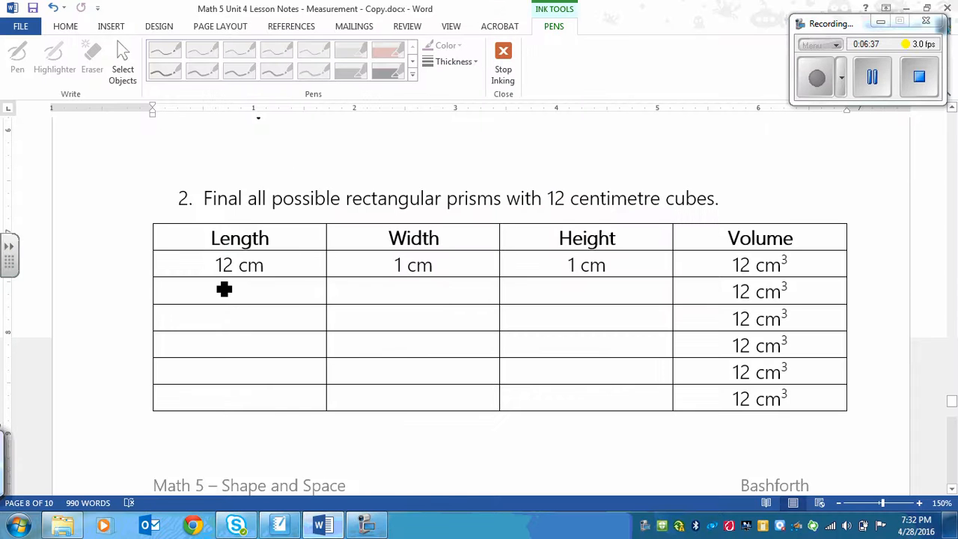
drag(224, 299, 239, 292)
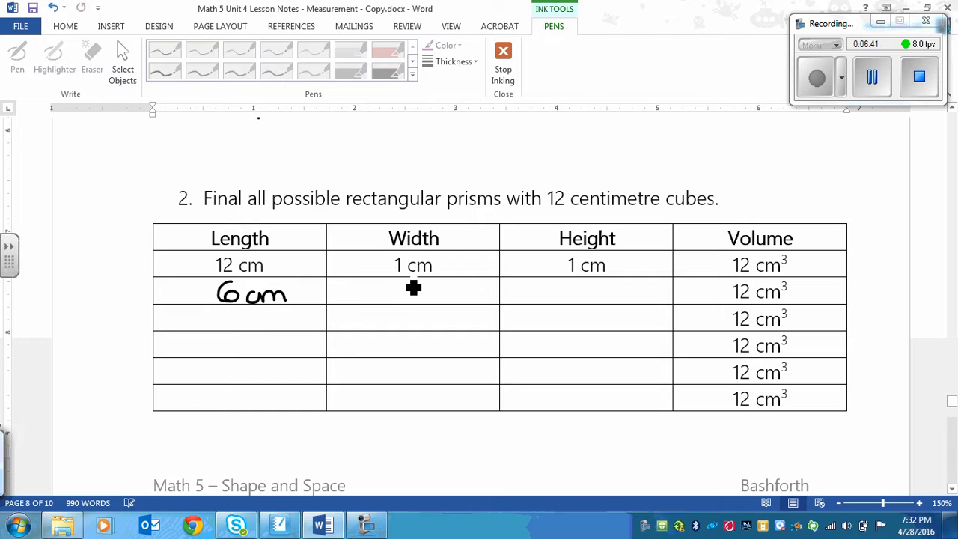
drag(389, 292, 456, 296)
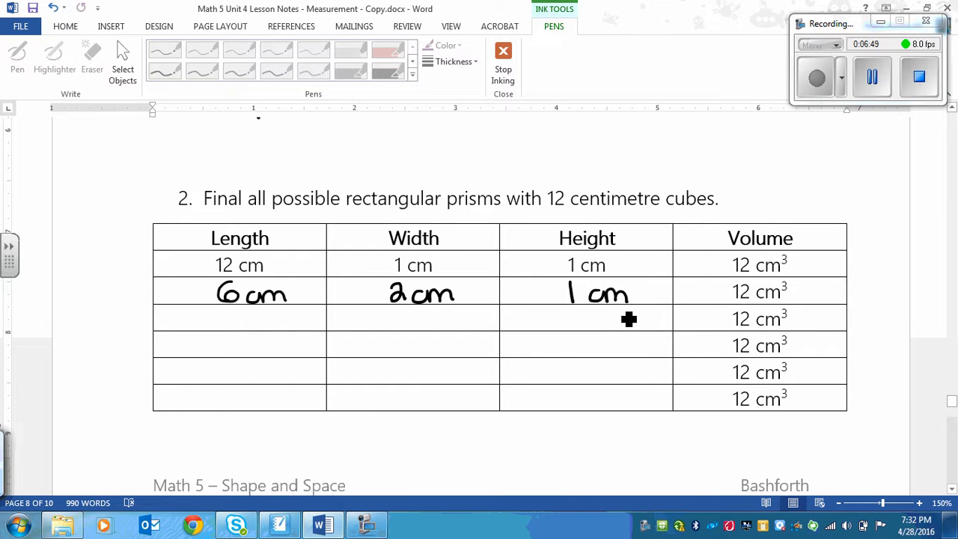
mouse_move(323, 524)
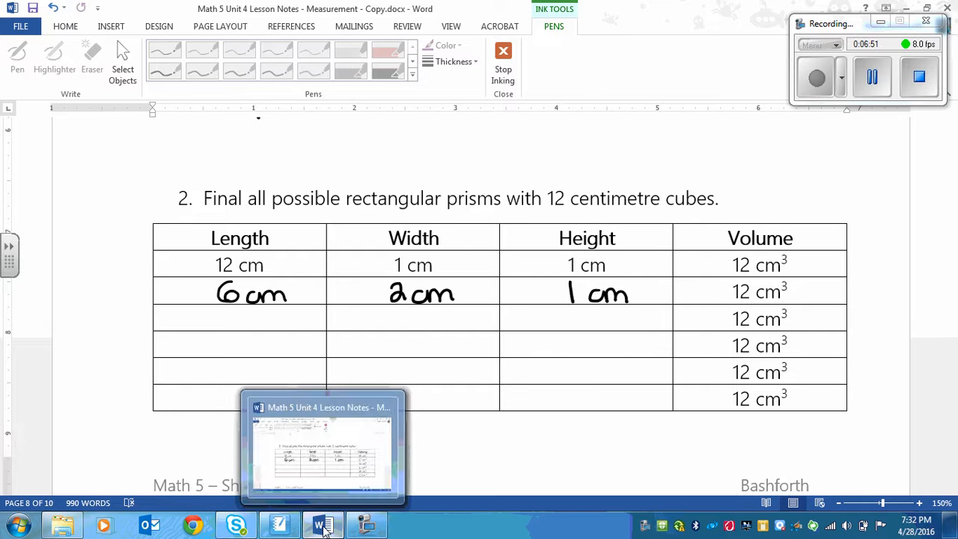
mouse_move(367, 524)
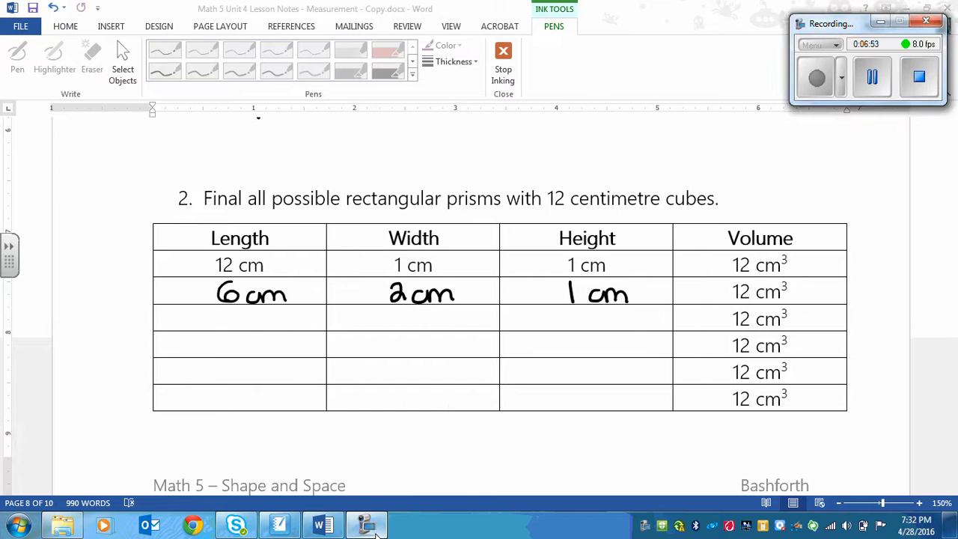
click(280, 524)
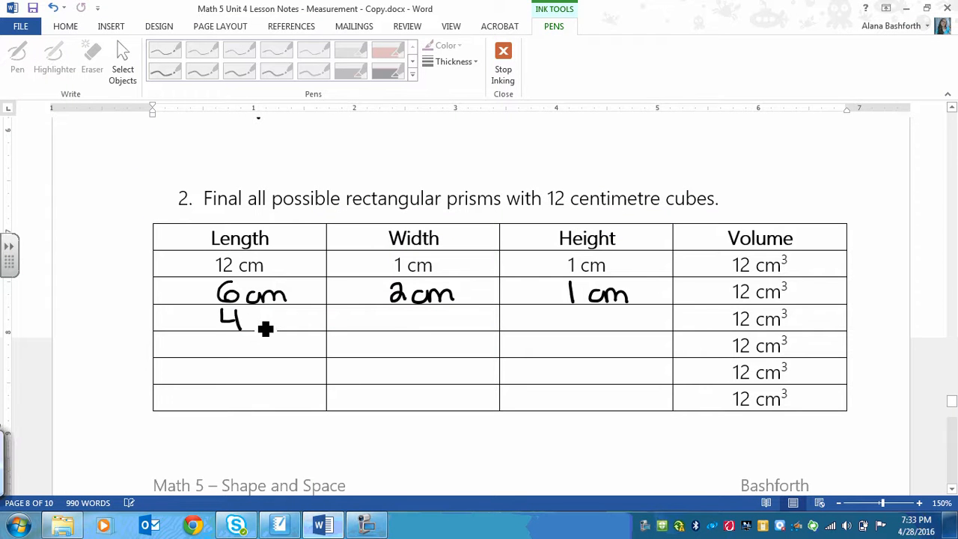
Handwrite the third row as 4 cm, 3 cm, 1 cm, then show the cube camera
drag(255, 322, 420, 318)
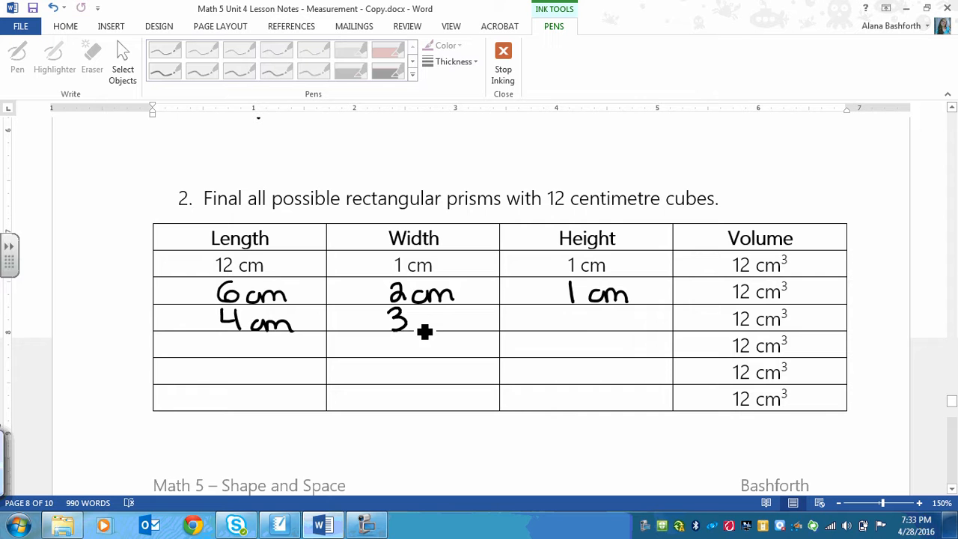
drag(404, 327, 591, 330)
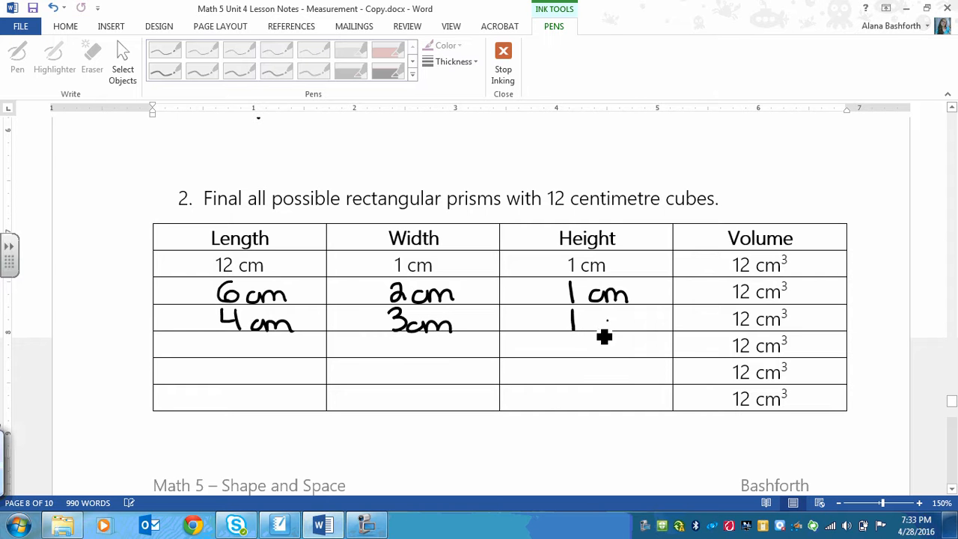
drag(596, 322, 641, 326)
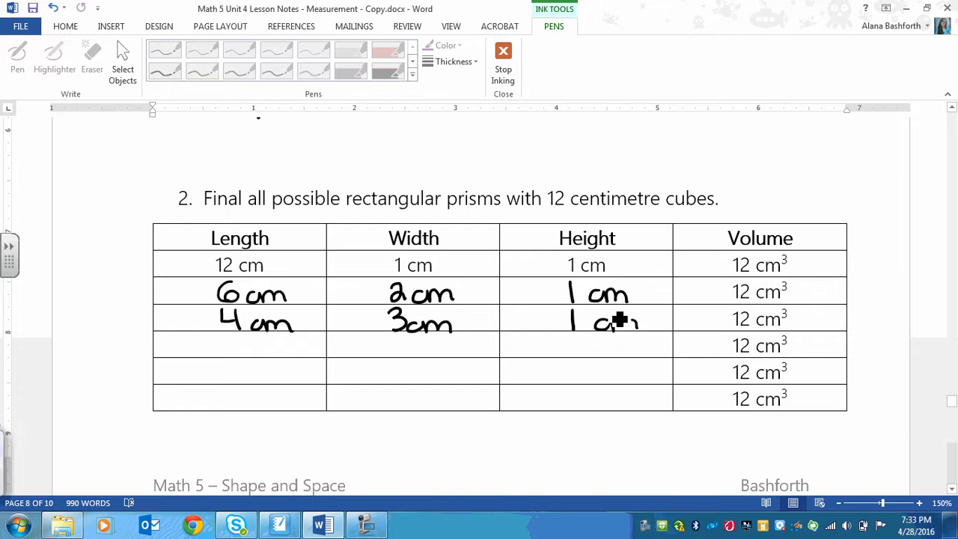
click(279, 524)
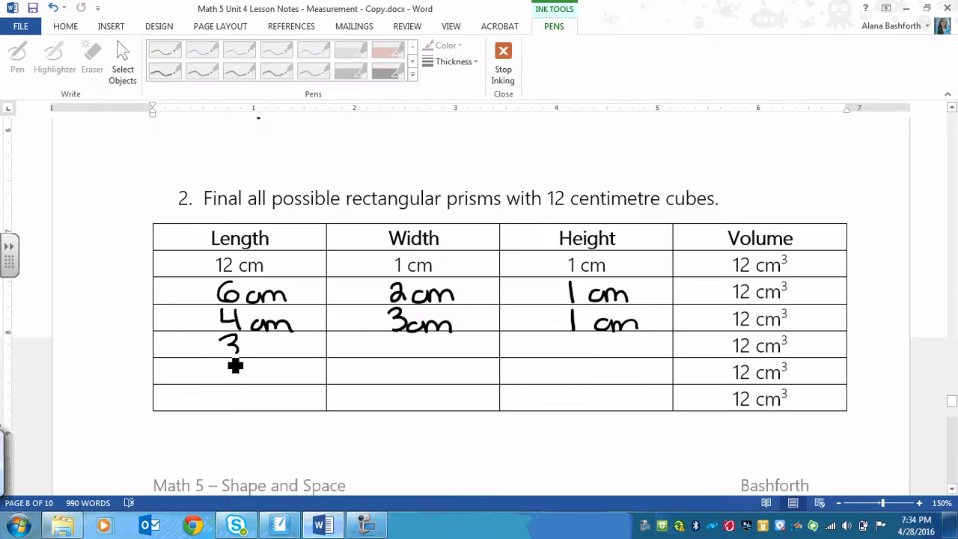
Handwrite 3 cm length and 2 cm height for the fourth row, then show the camera
drag(262, 348, 389, 351)
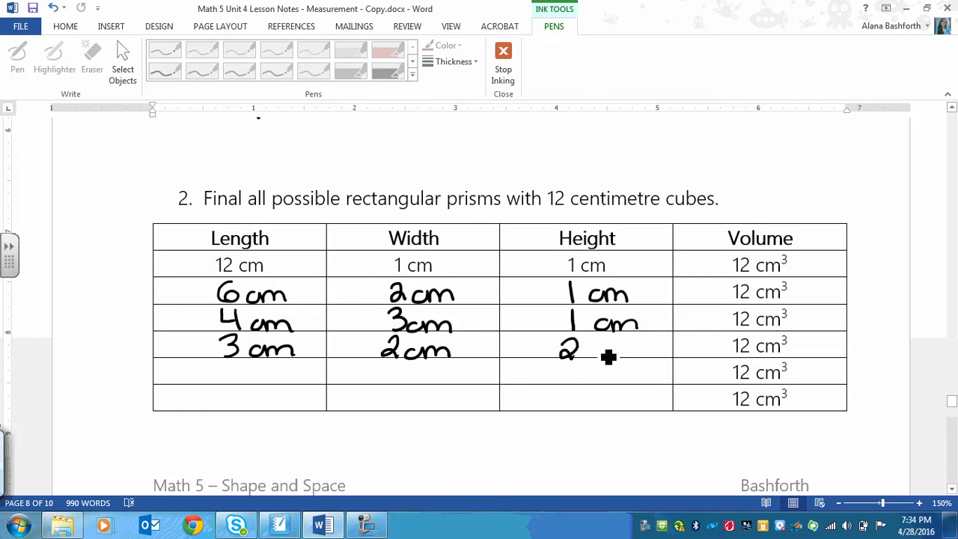
drag(584, 347, 621, 359)
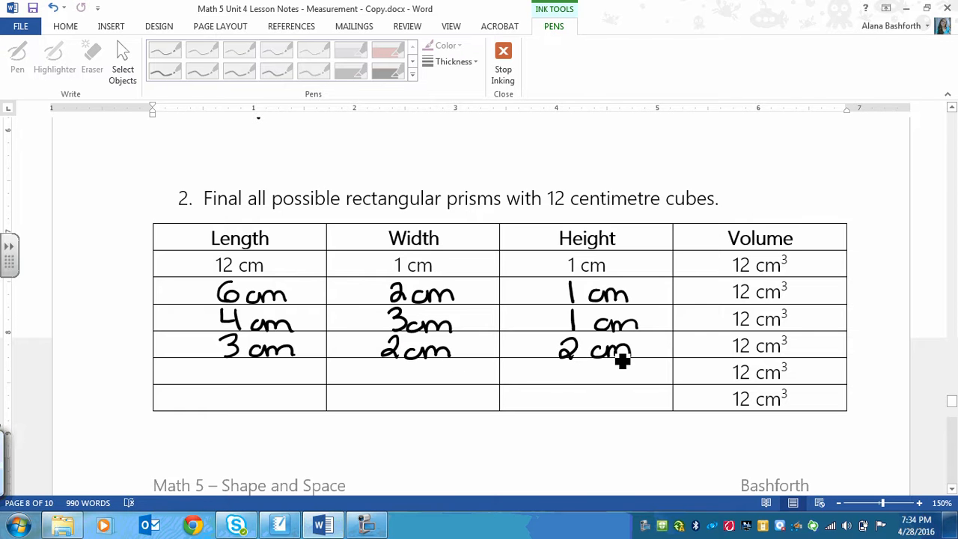
click(278, 523)
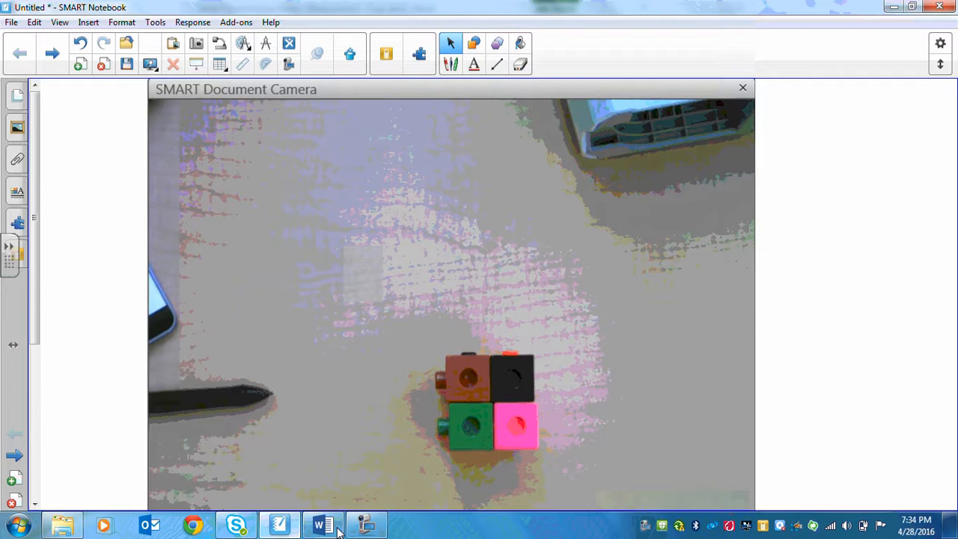
Return from the document camera to the 12-cube table in the lesson notes
click(323, 524)
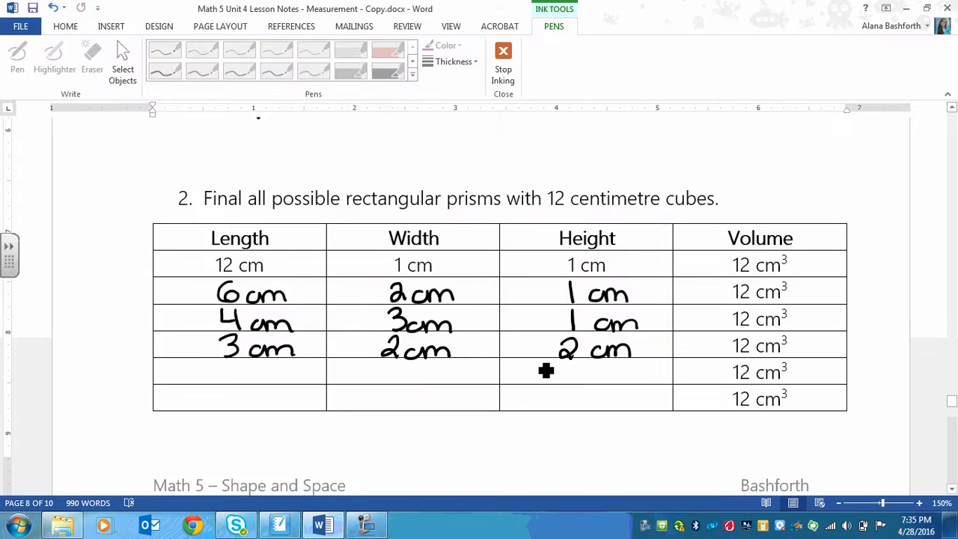
mouse_move(280, 524)
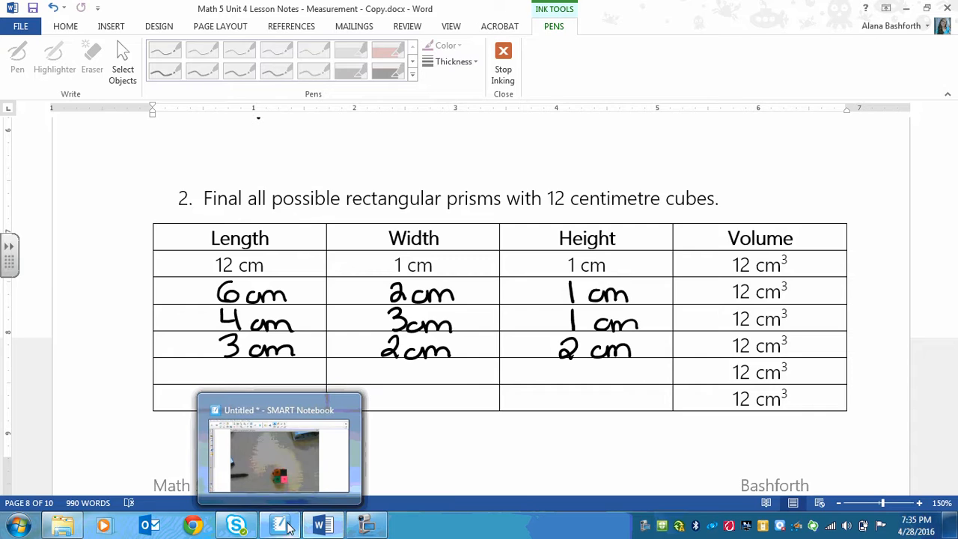
click(279, 449)
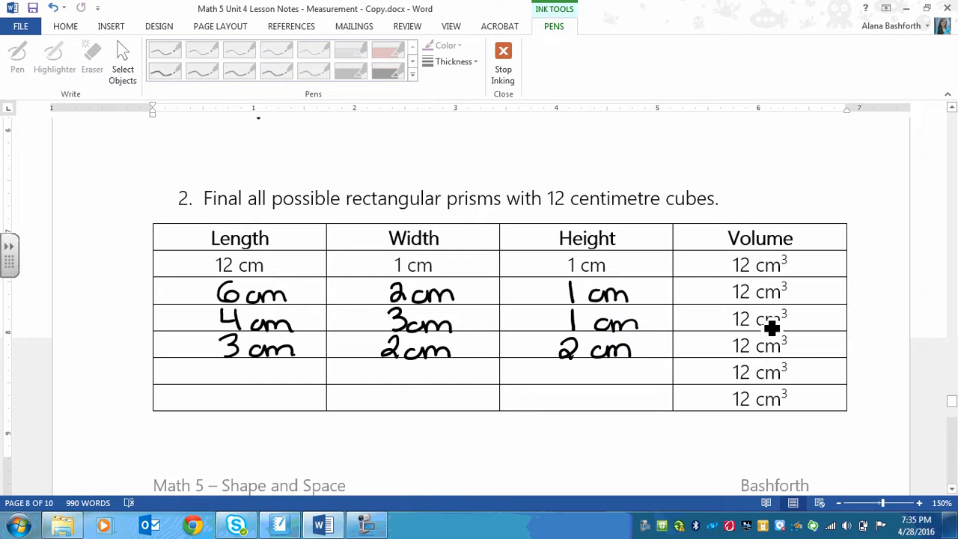
mouse_move(831, 365)
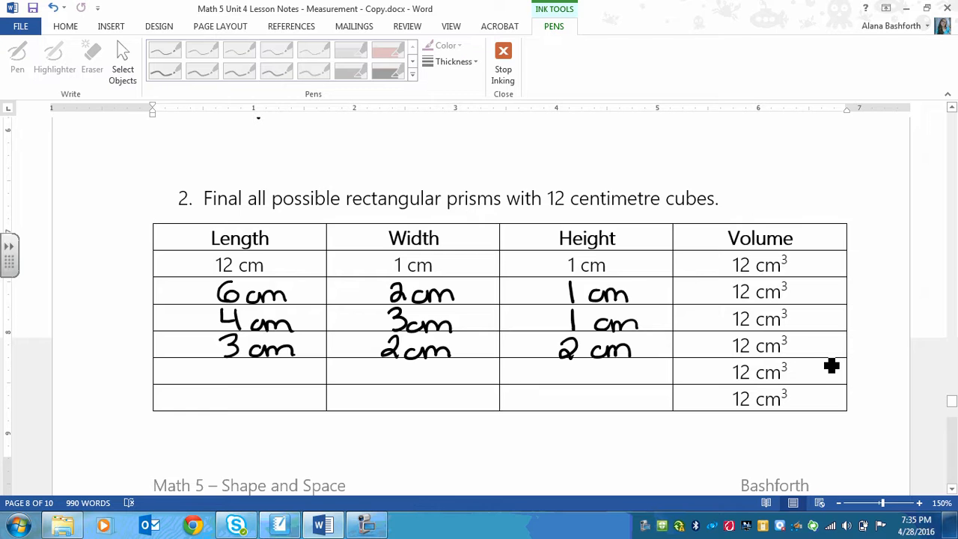
mouse_move(826, 376)
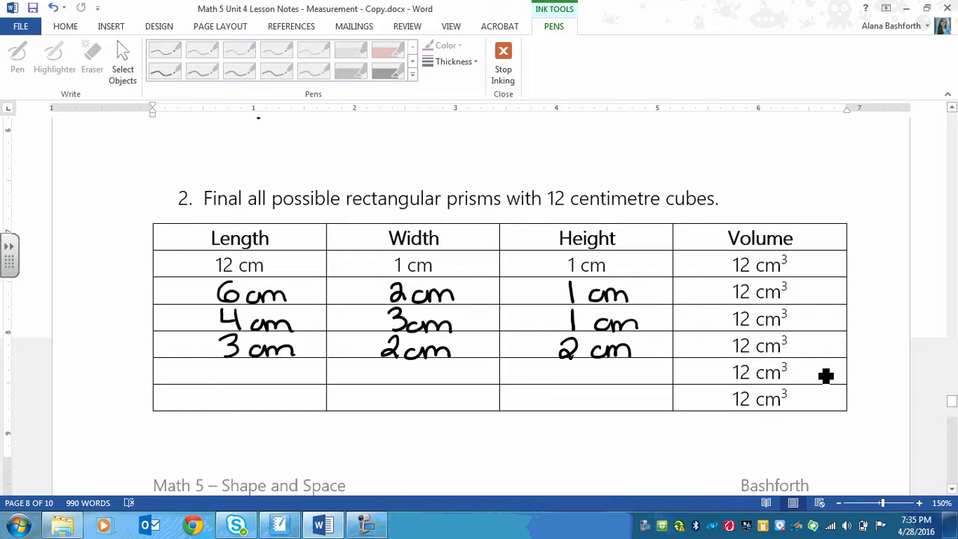
mouse_move(808, 374)
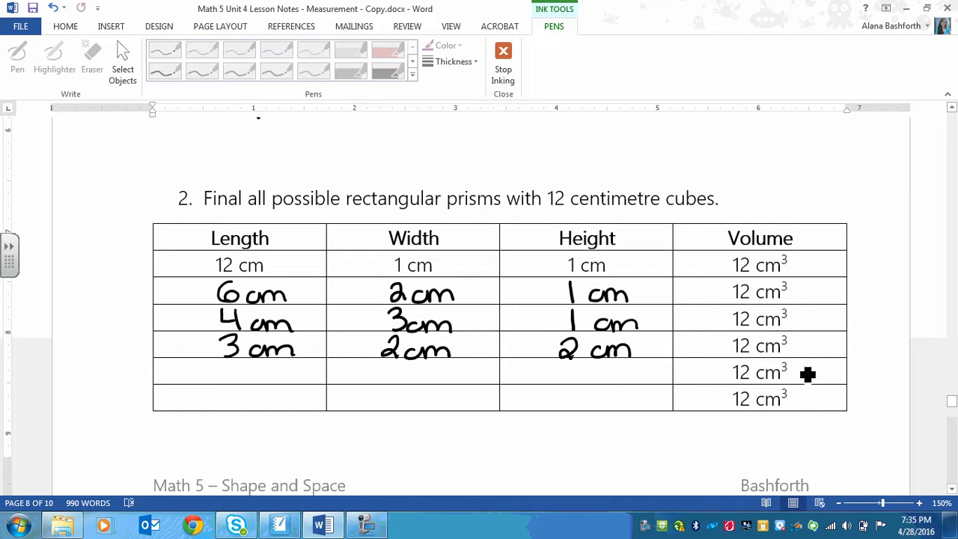
drag(806, 373, 323, 411)
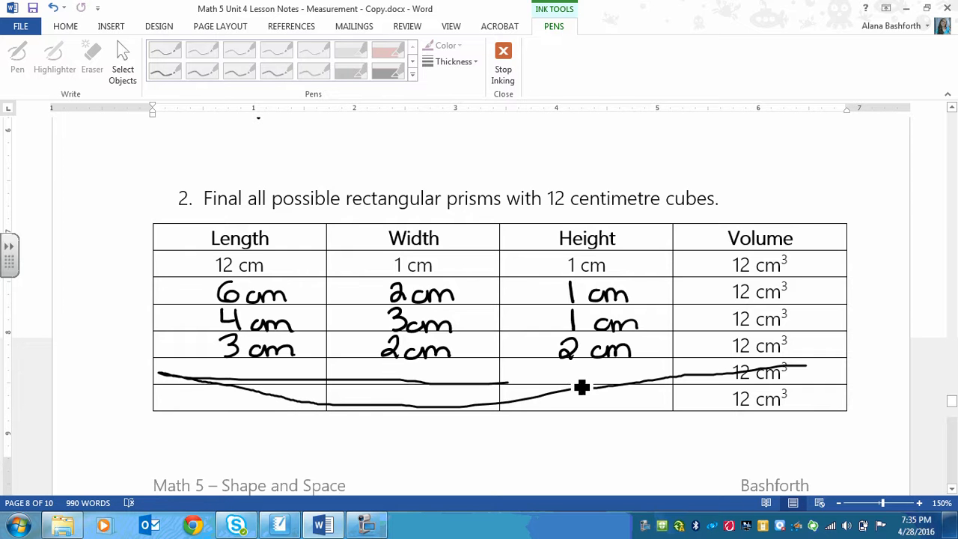
scroll(up, 3)
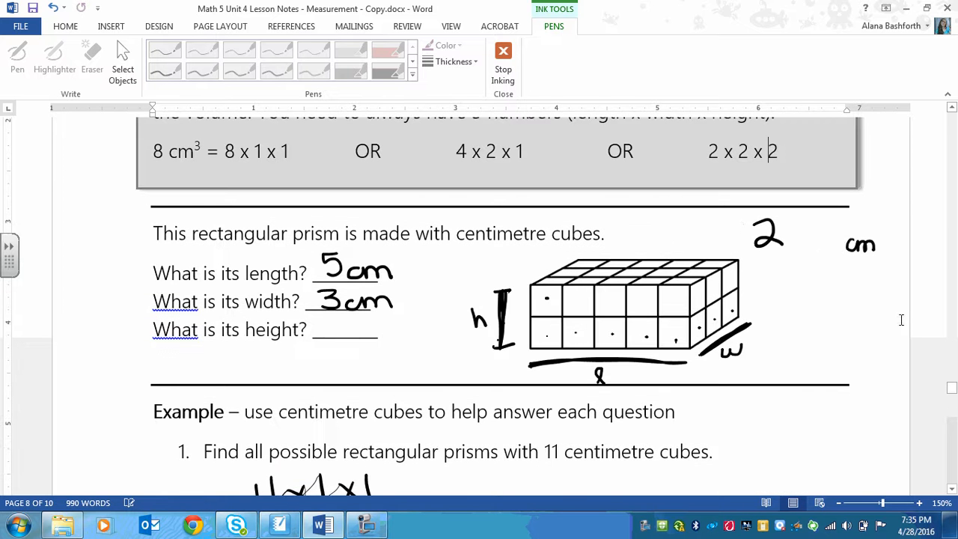
Scroll to the Practice section's 24 cm³ table, then bring up the Unit 4 Measurement folder
scroll(down, 3)
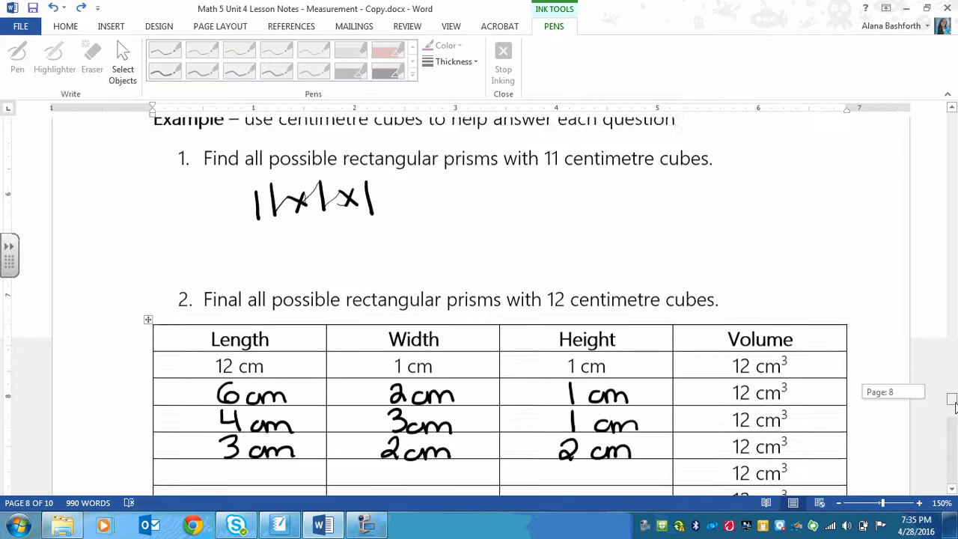
scroll(down, 3)
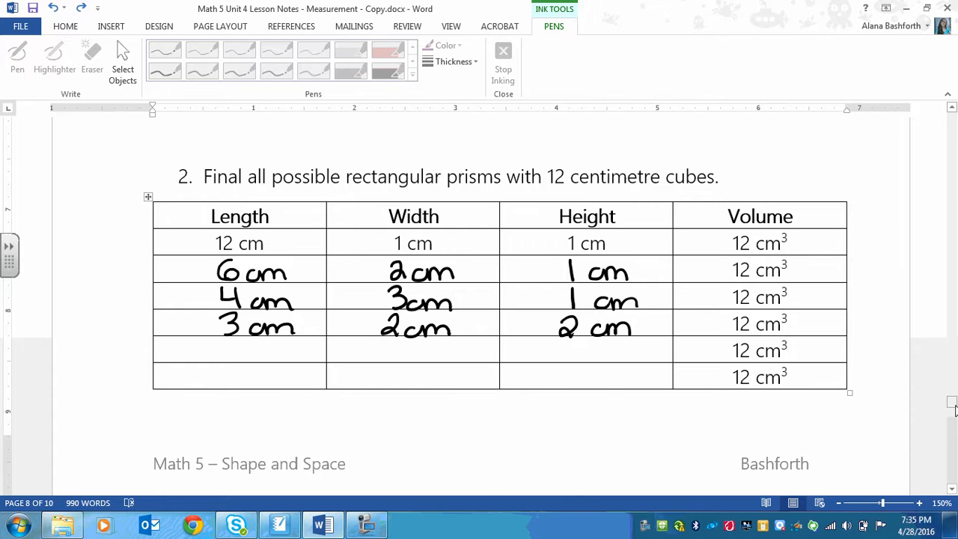
scroll(down, 3)
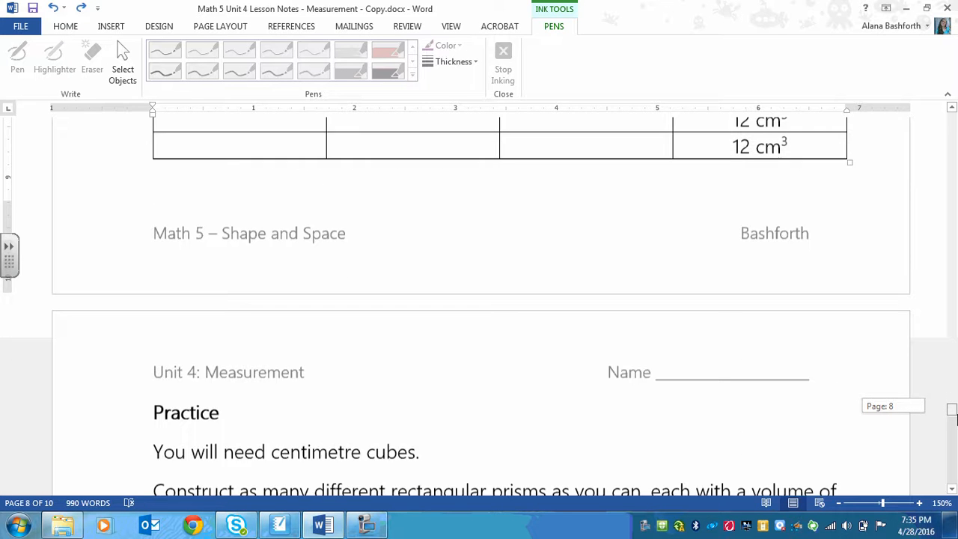
scroll(down, 3)
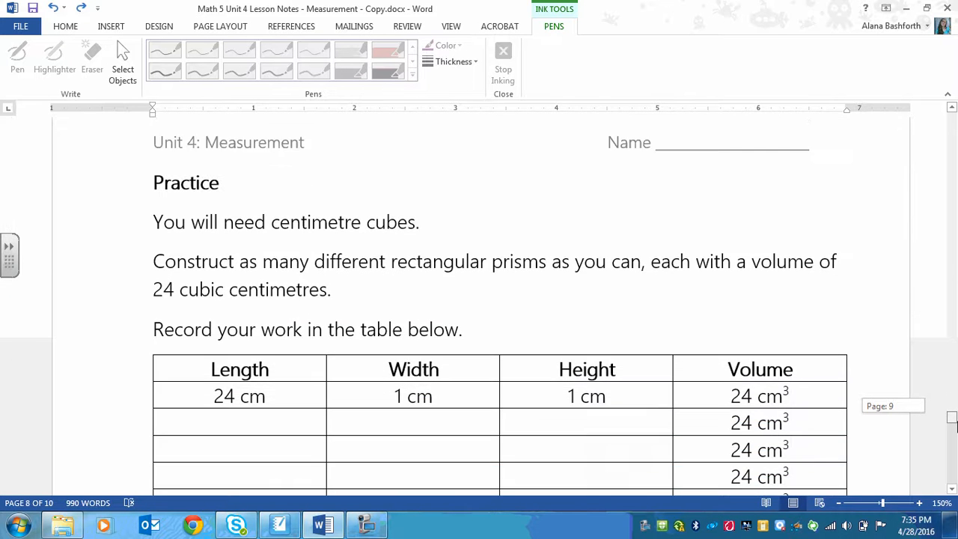
scroll(down, 3)
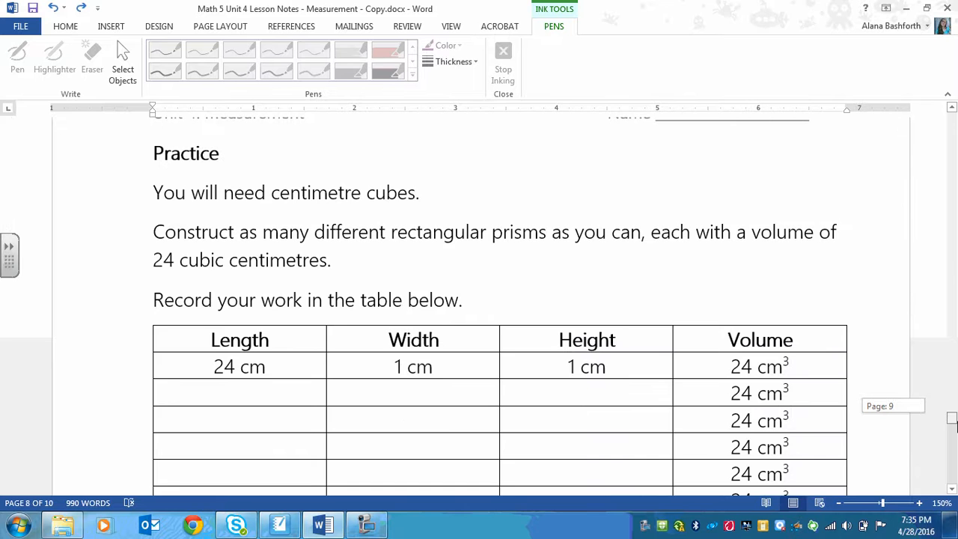
scroll(down, 3)
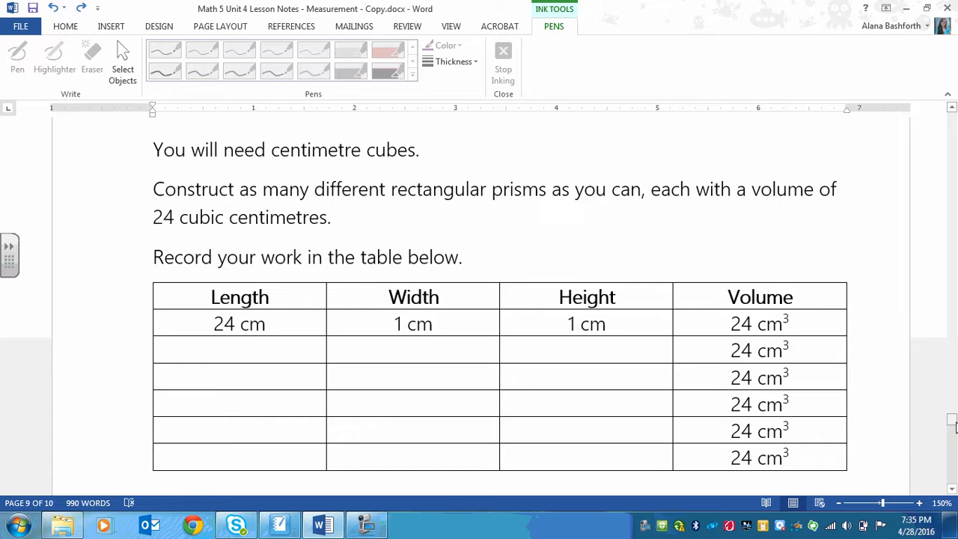
scroll(down, 3)
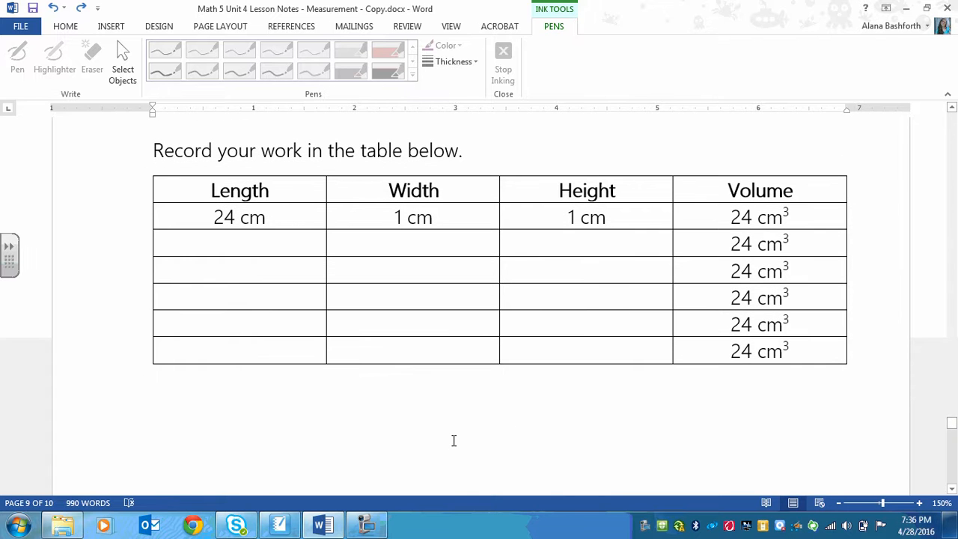
mouse_move(703, 407)
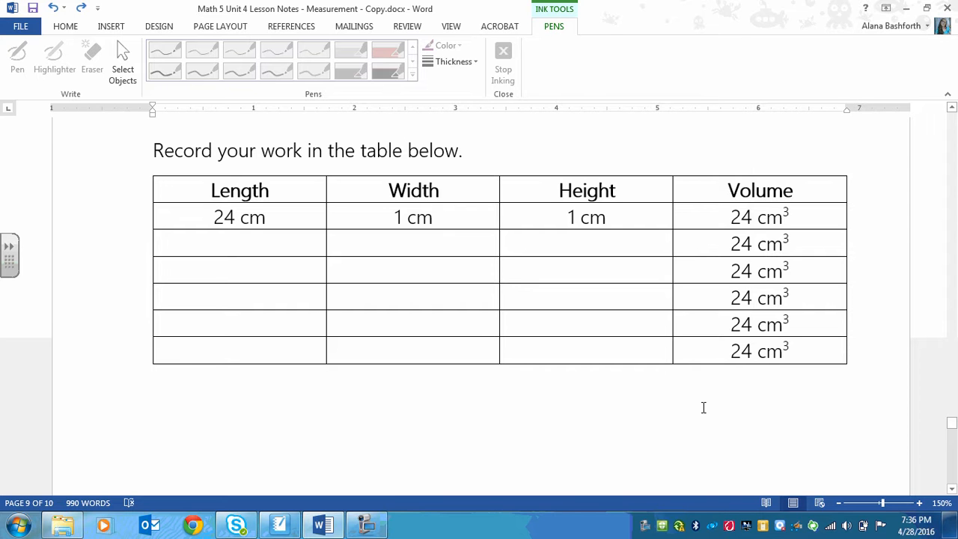
mouse_move(437, 488)
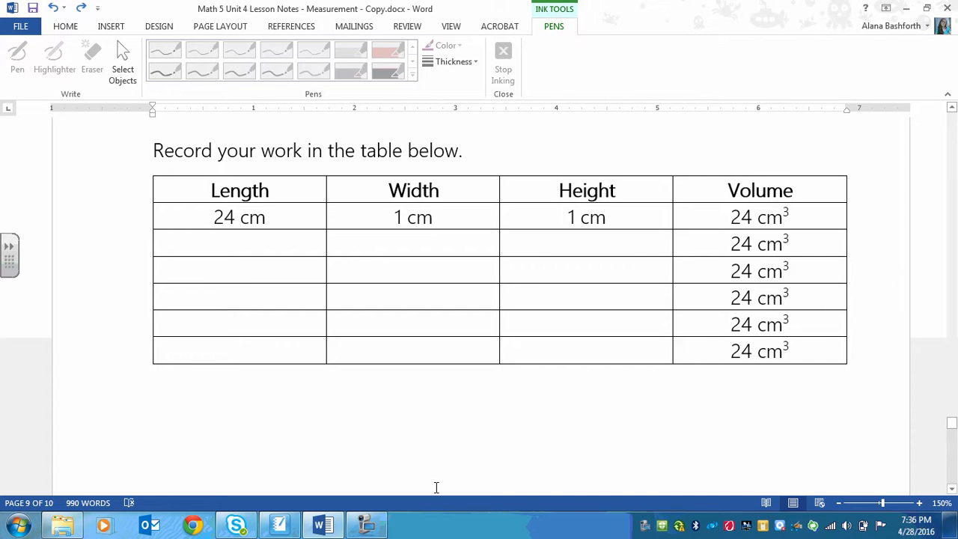
mouse_move(399, 475)
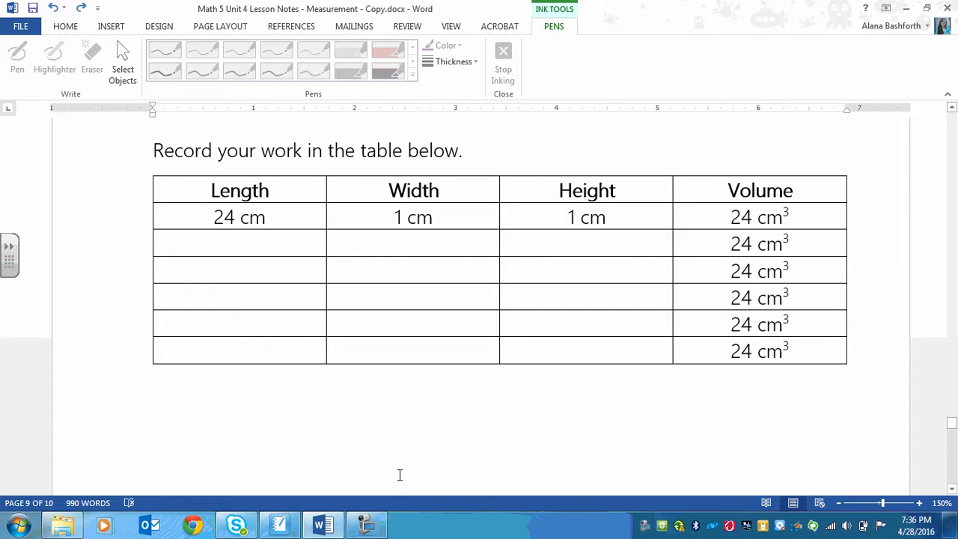
mouse_move(952, 428)
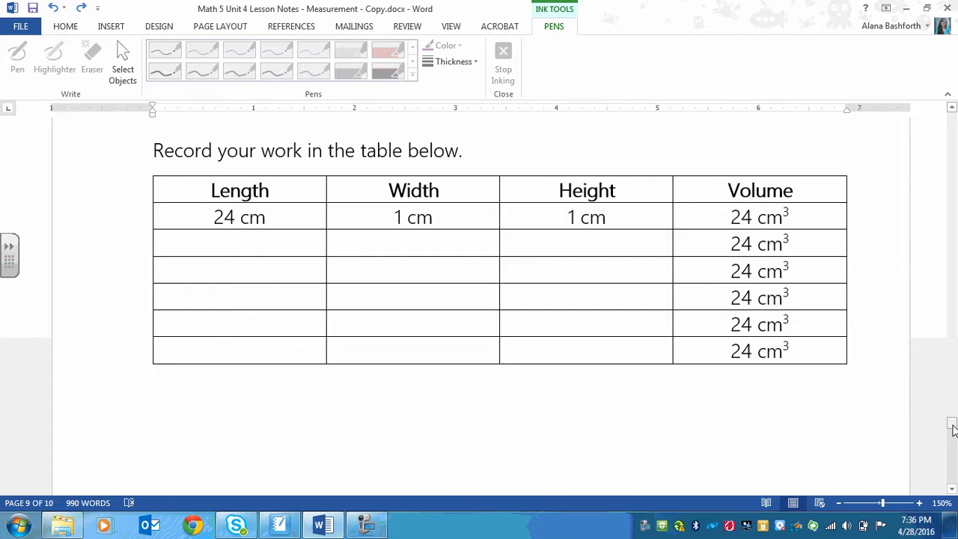
scroll(up, 3)
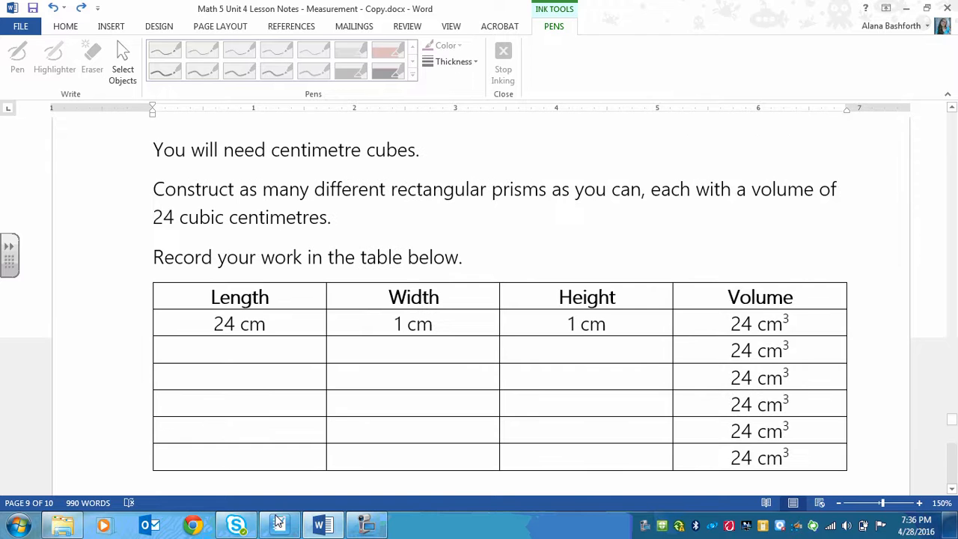
click(365, 524)
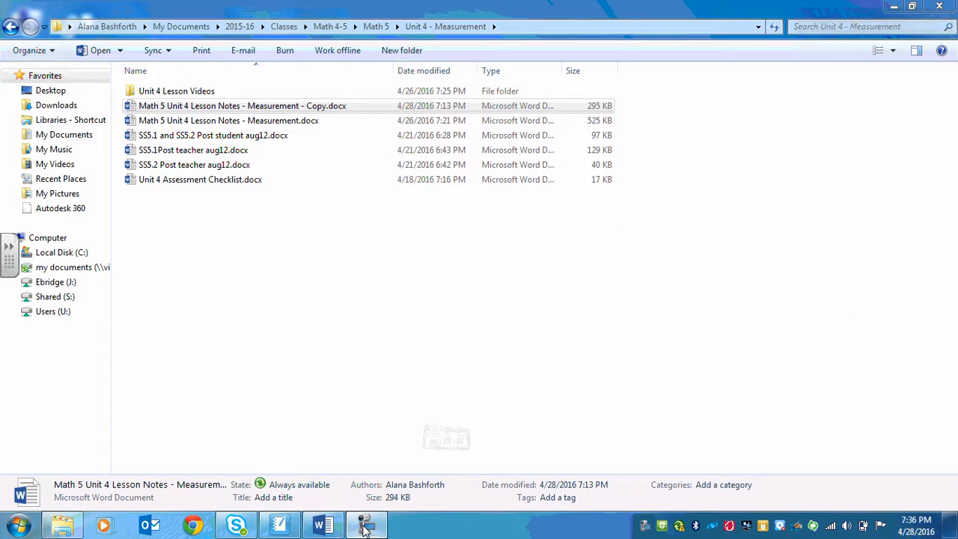
click(365, 523)
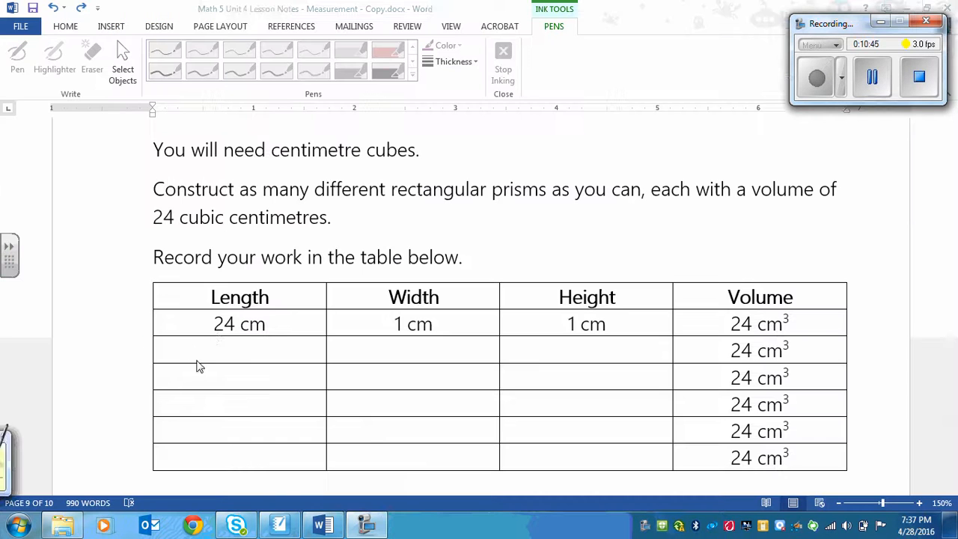
Handwrite 12 cm, 2 cm, 1 cm and 8 cm, 3 cm, 1 cm into the table rows
click(453, 62)
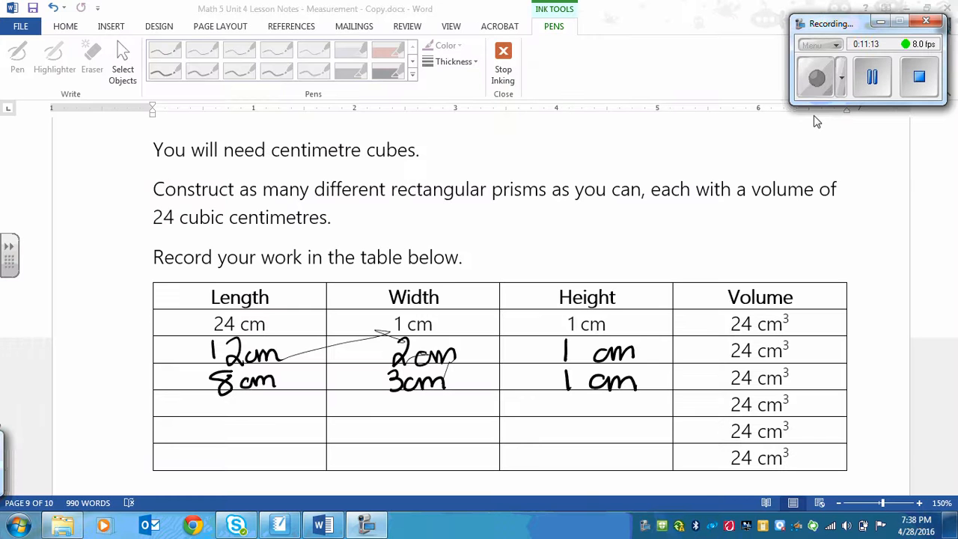
mouse_move(404, 328)
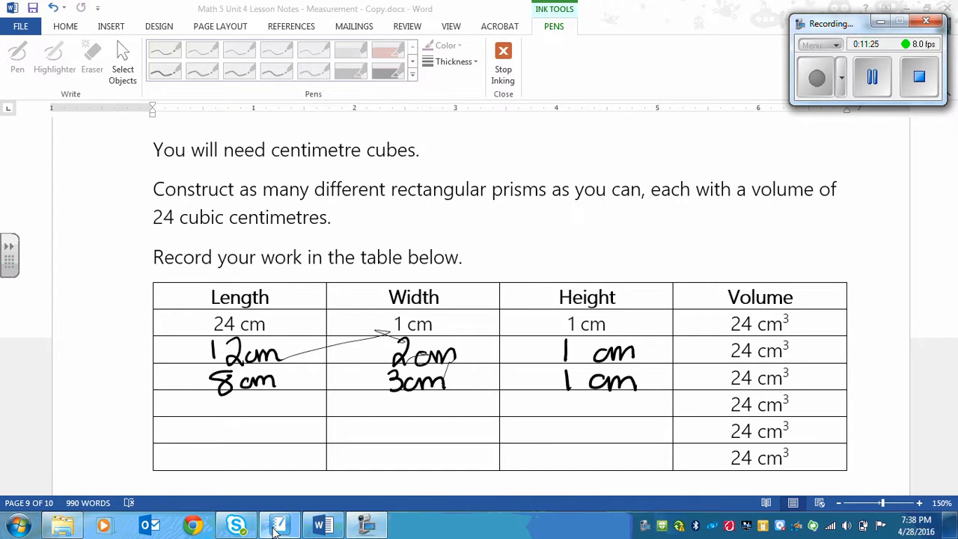
click(279, 524)
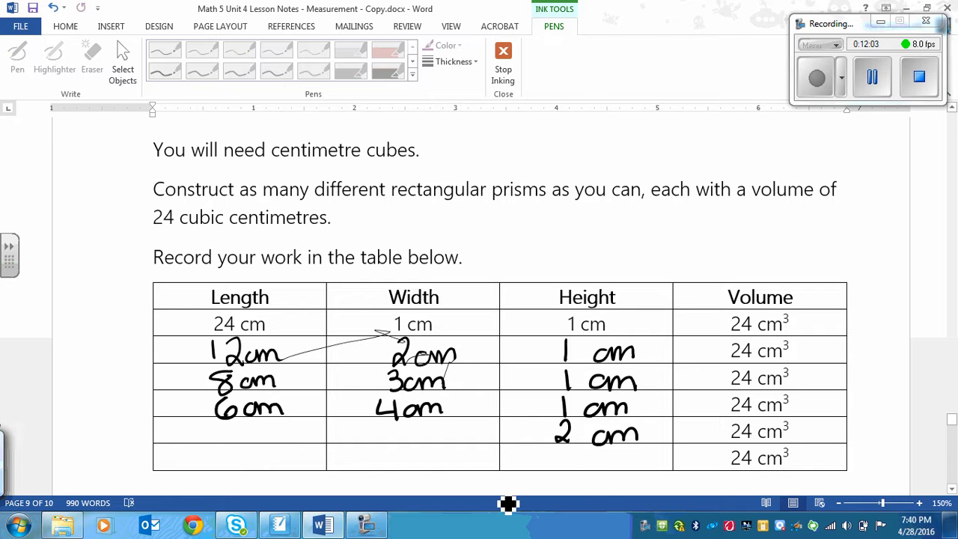
mouse_move(943, 308)
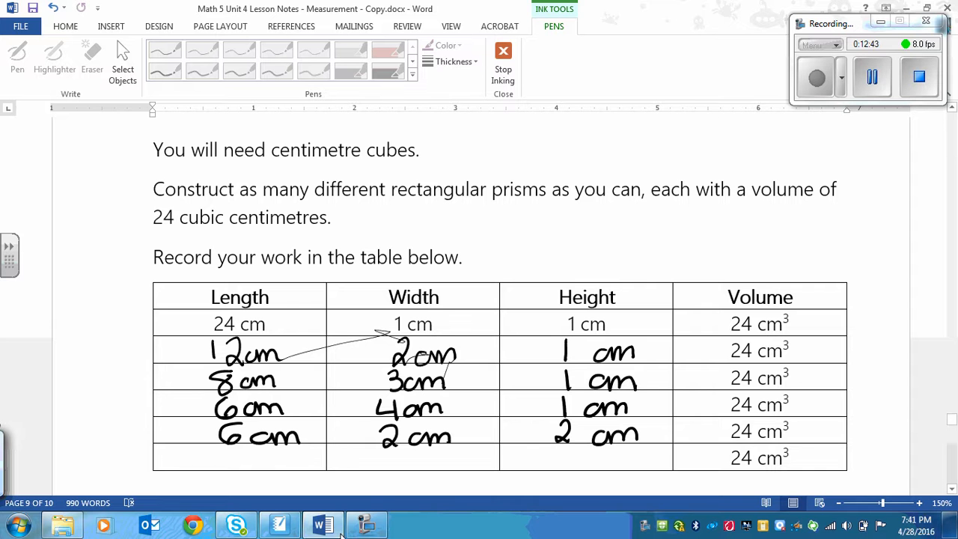
Handwrite the remaining rows 6 cm, 2 cm, 2 cm and 4 cm, 3 cm, 2 cm into the table
click(278, 524)
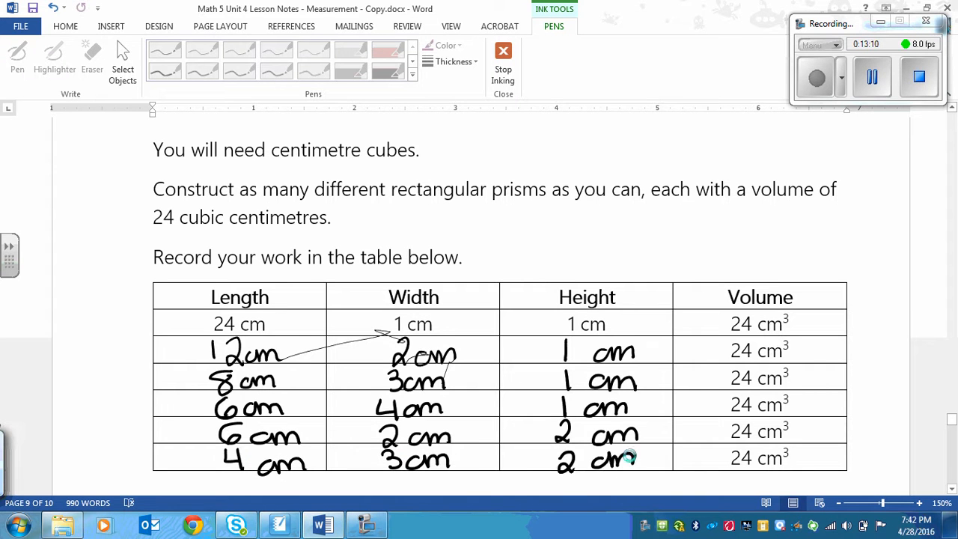
mouse_move(778, 440)
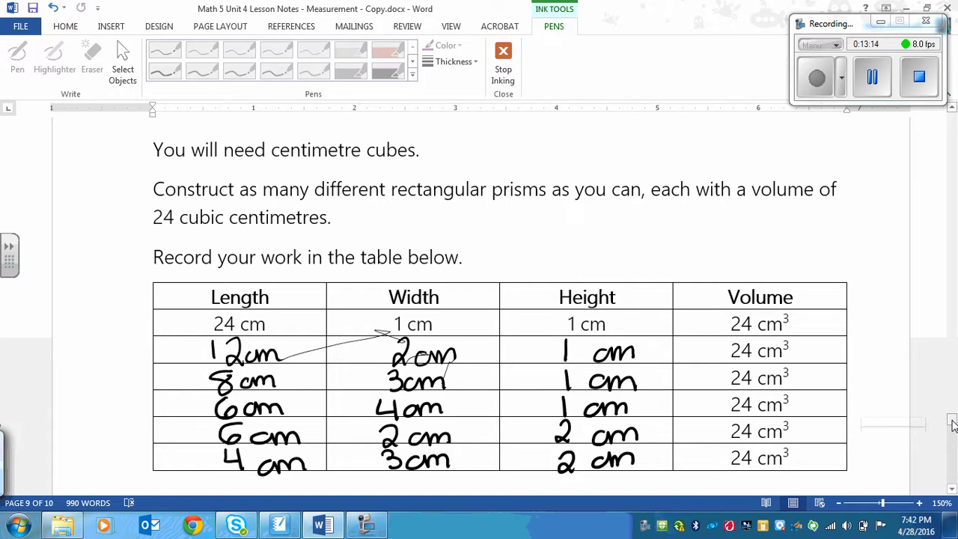
Ink 12 cm, 1 cm, 2 cm below the table, strike it through, and write 3 cm beneath
scroll(down, 3)
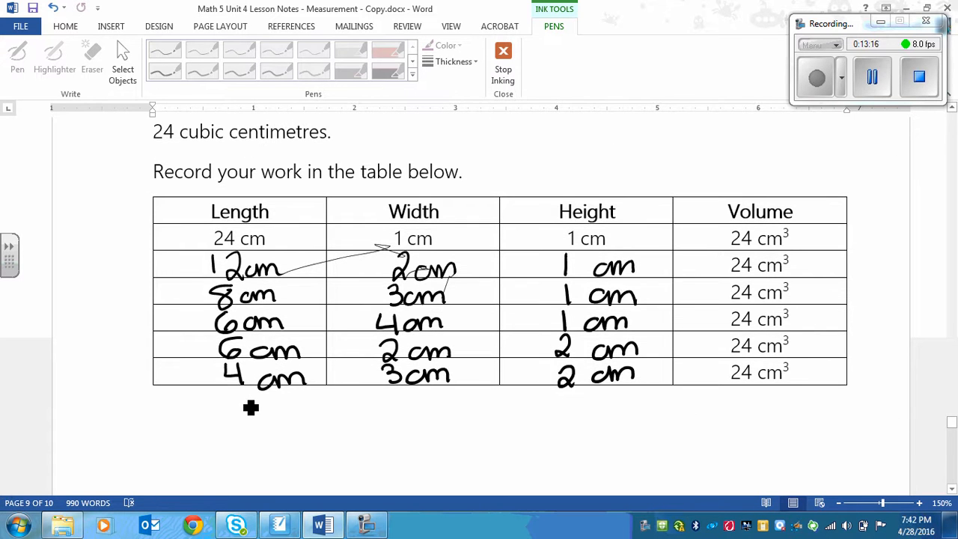
mouse_move(375, 422)
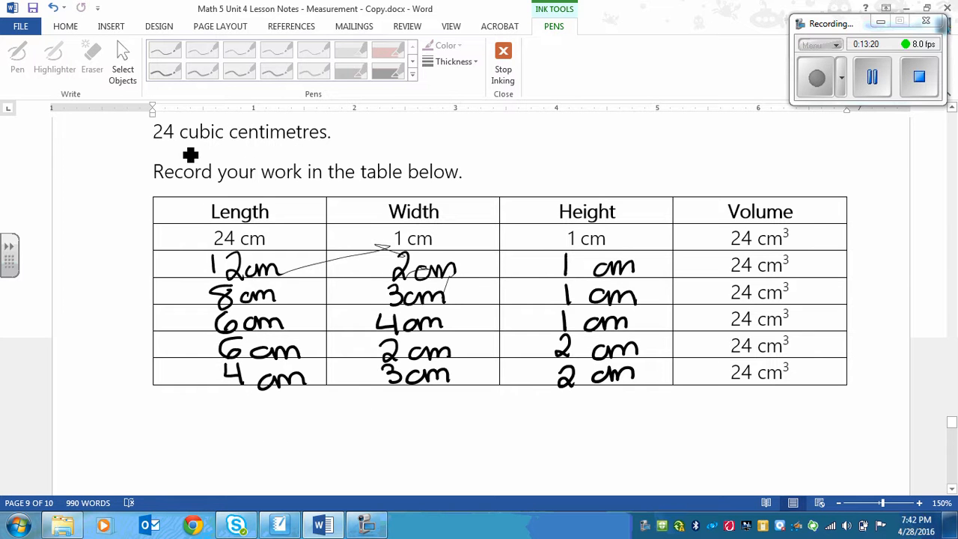
mouse_move(334, 434)
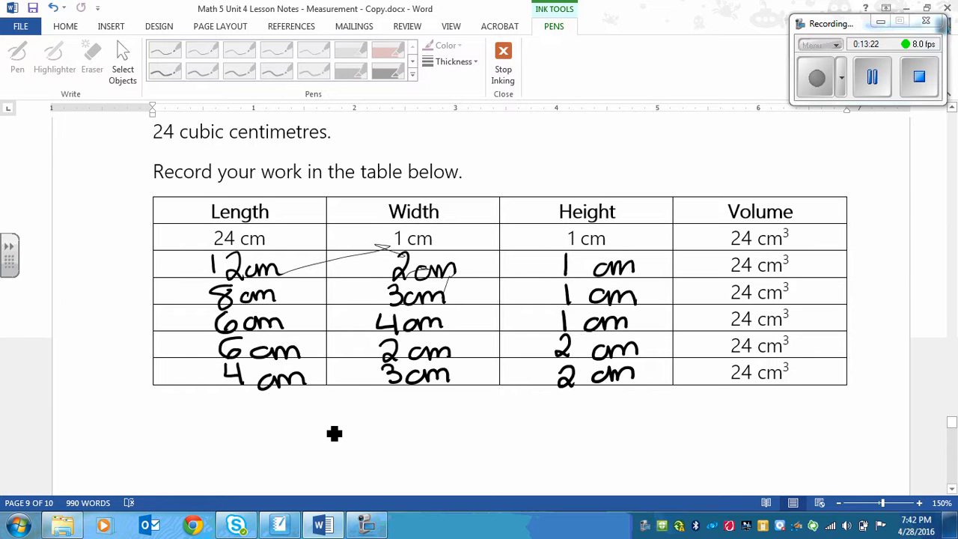
mouse_move(254, 410)
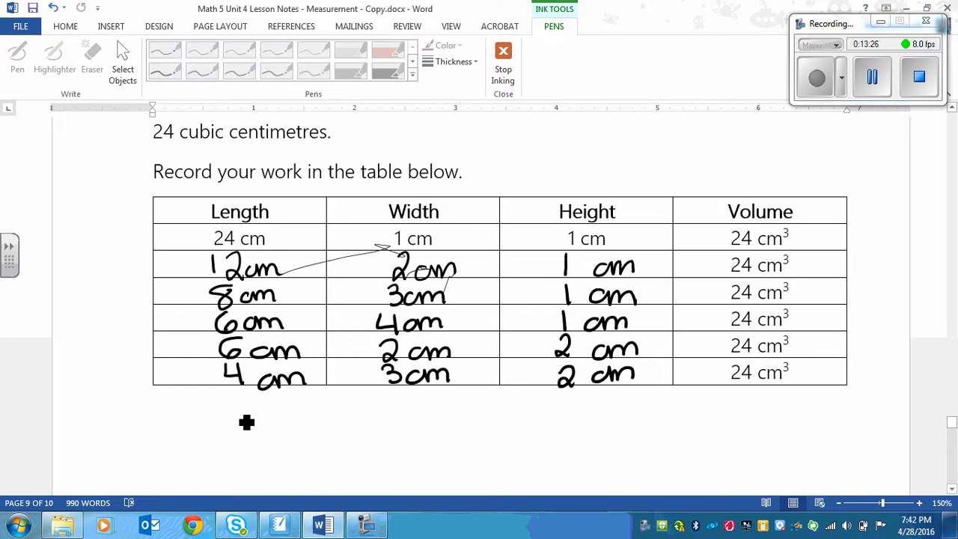
mouse_move(329, 300)
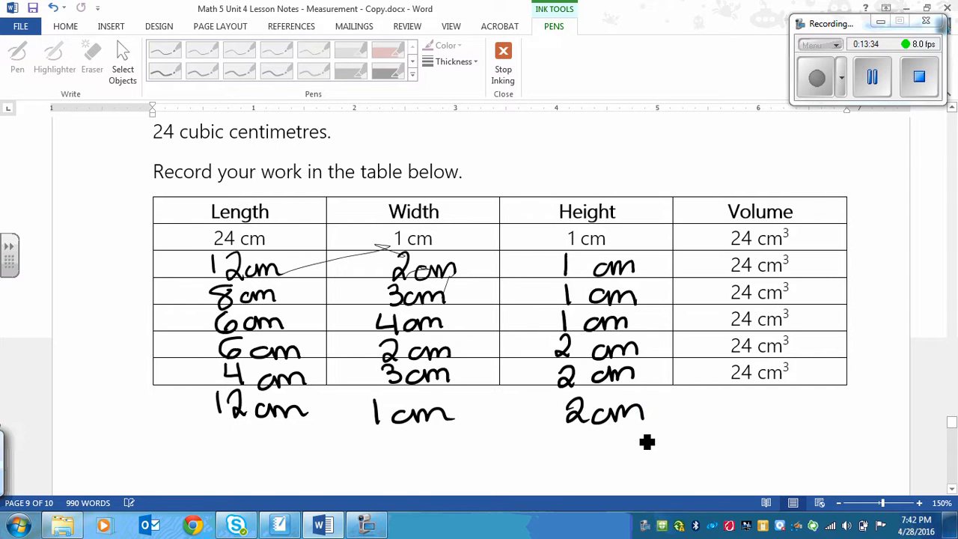
mouse_move(622, 447)
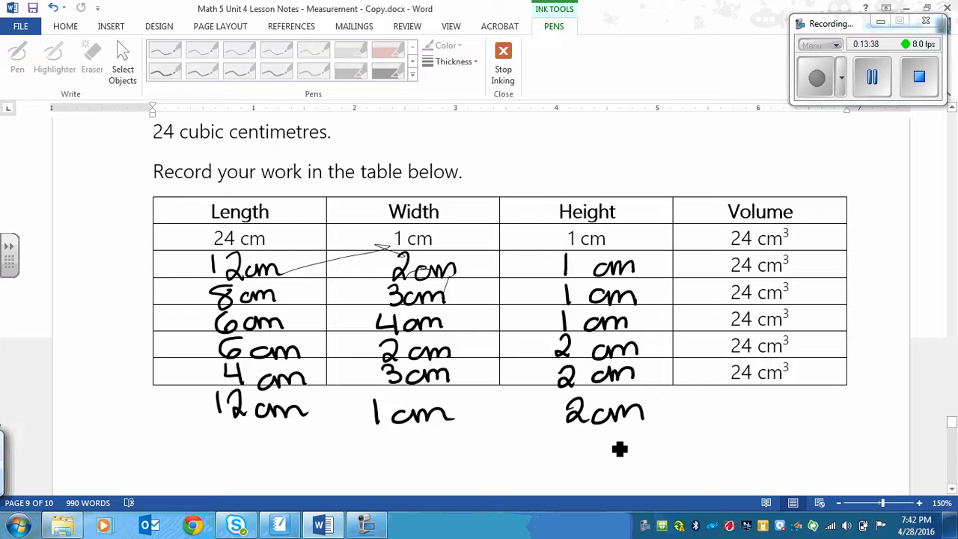
mouse_move(260, 238)
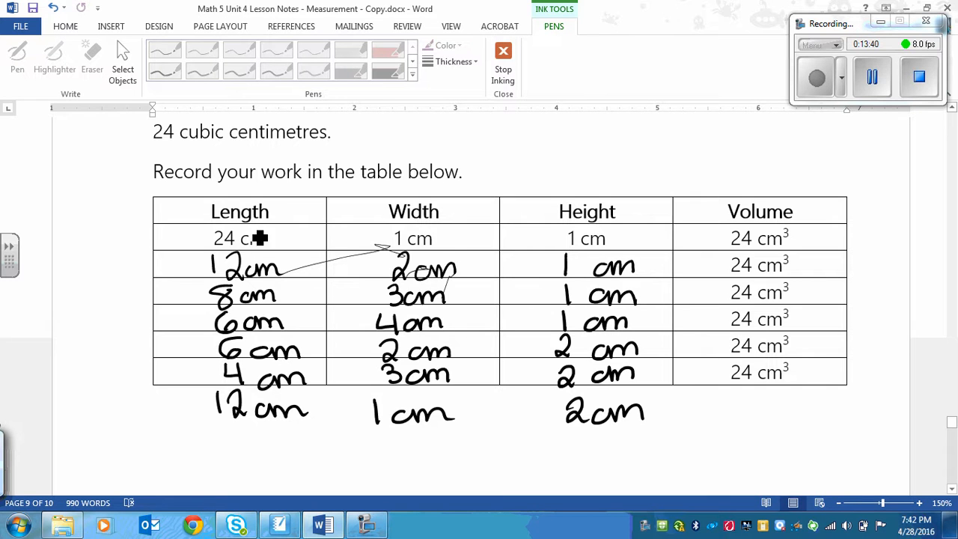
mouse_move(398, 261)
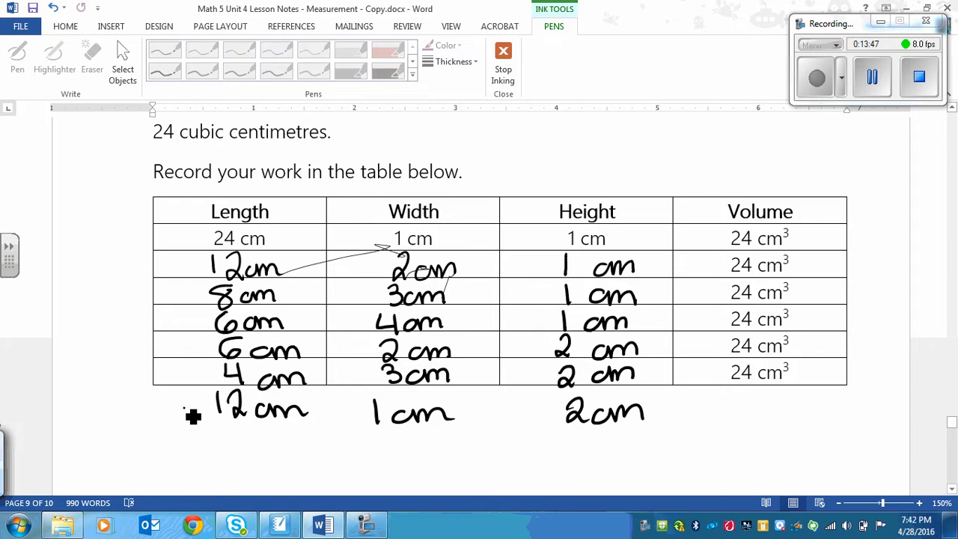
drag(182, 410, 662, 410)
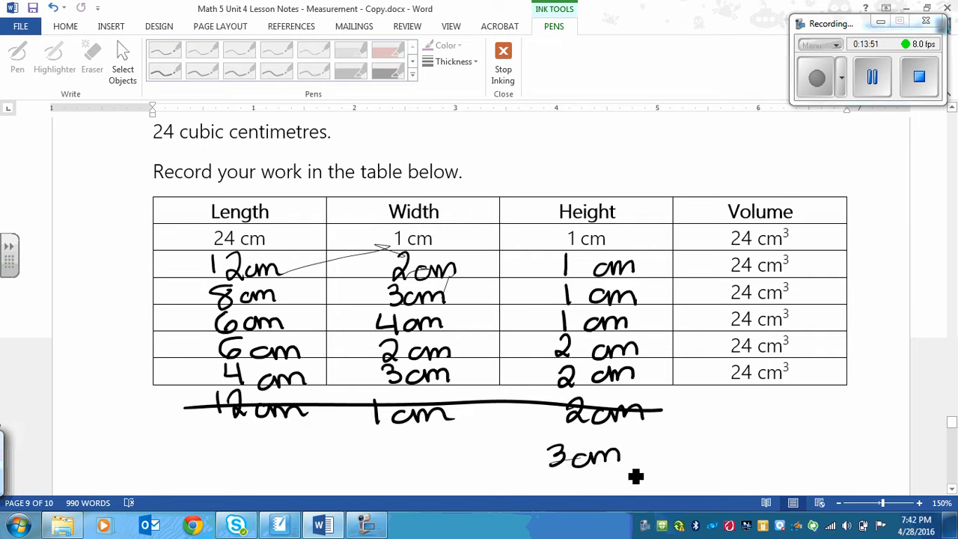
mouse_move(470, 344)
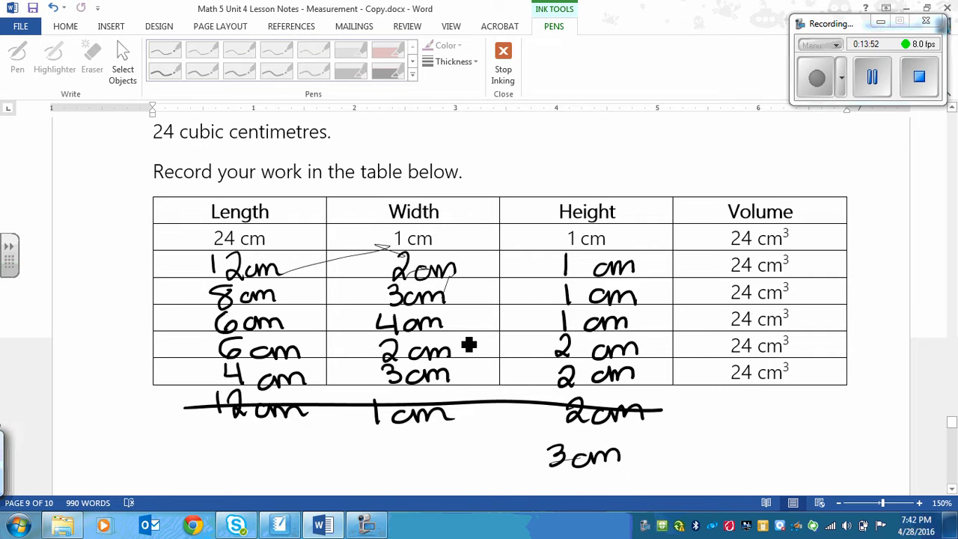
mouse_move(377, 242)
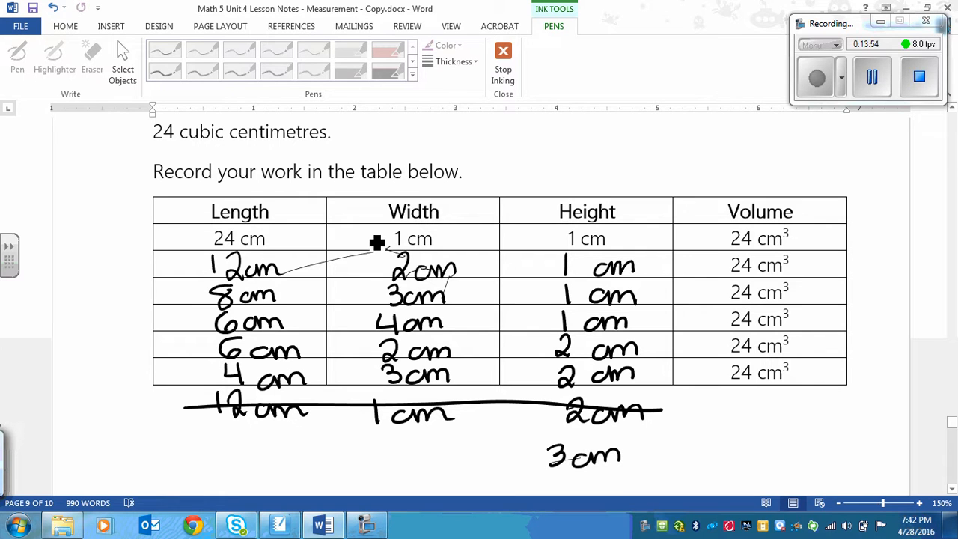
mouse_move(522, 314)
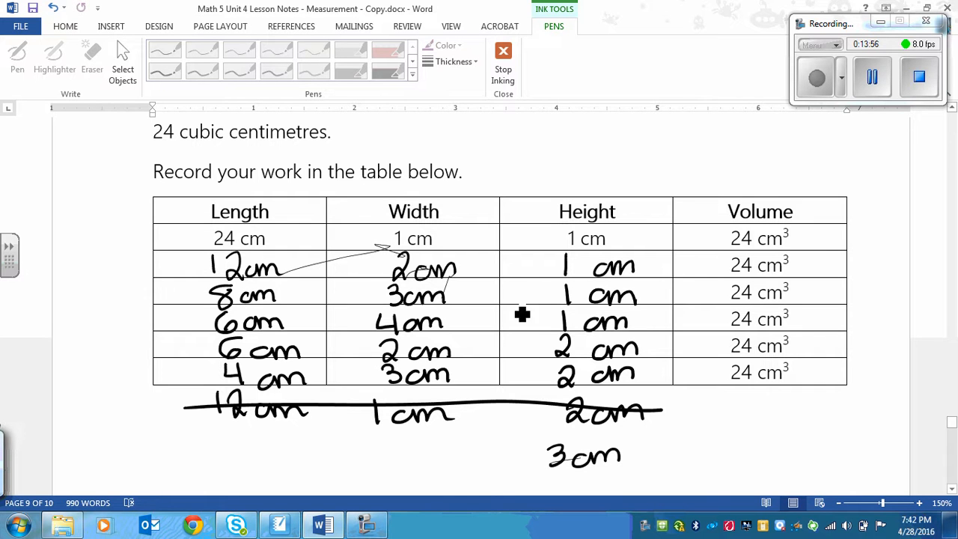
mouse_move(581, 413)
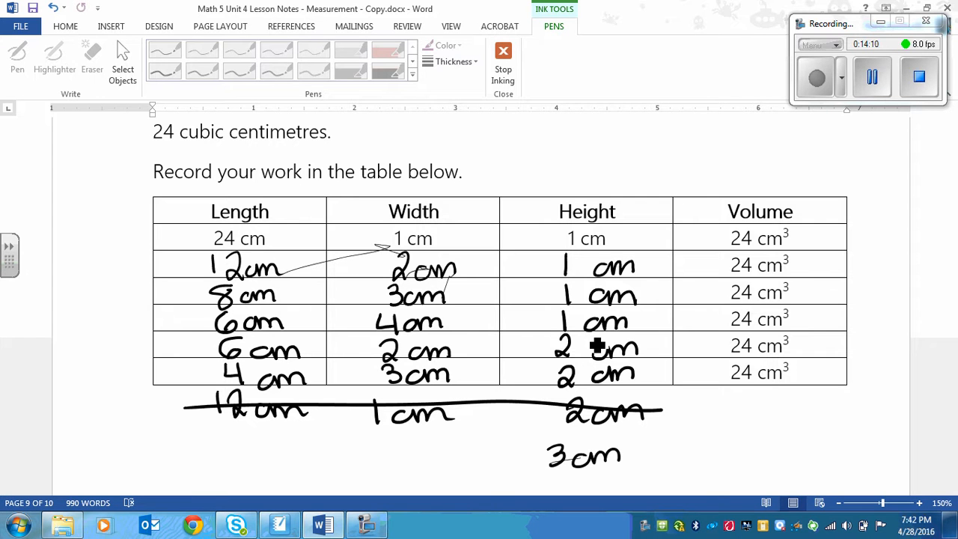
mouse_move(500, 479)
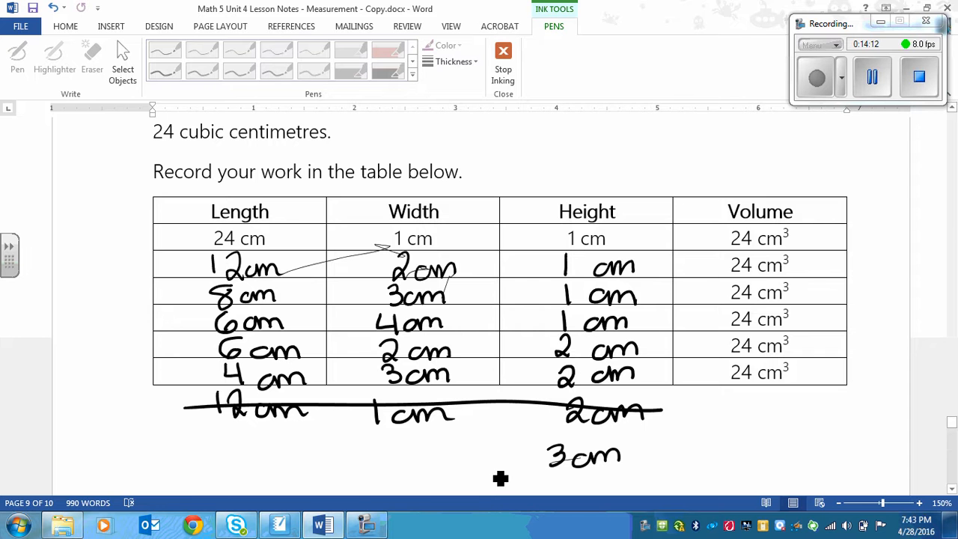
click(278, 524)
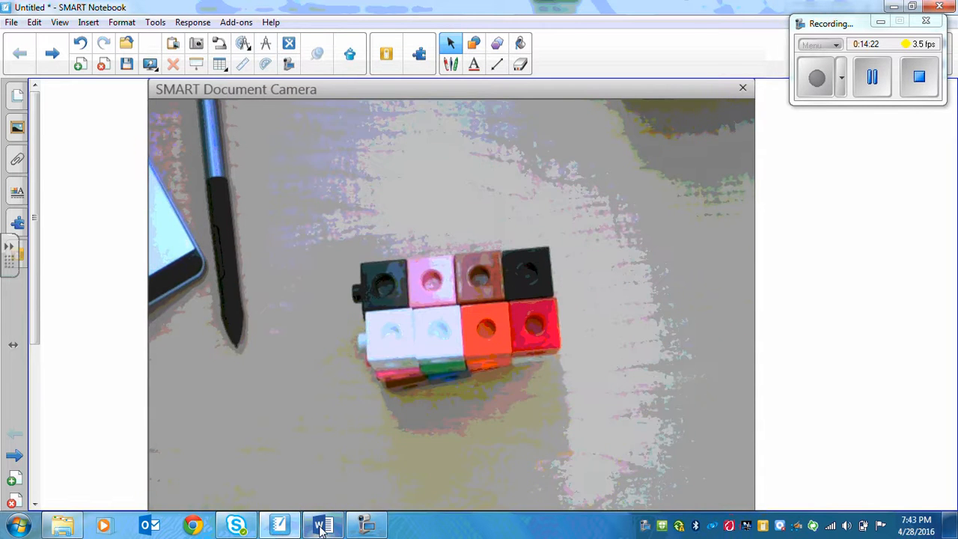
click(323, 524)
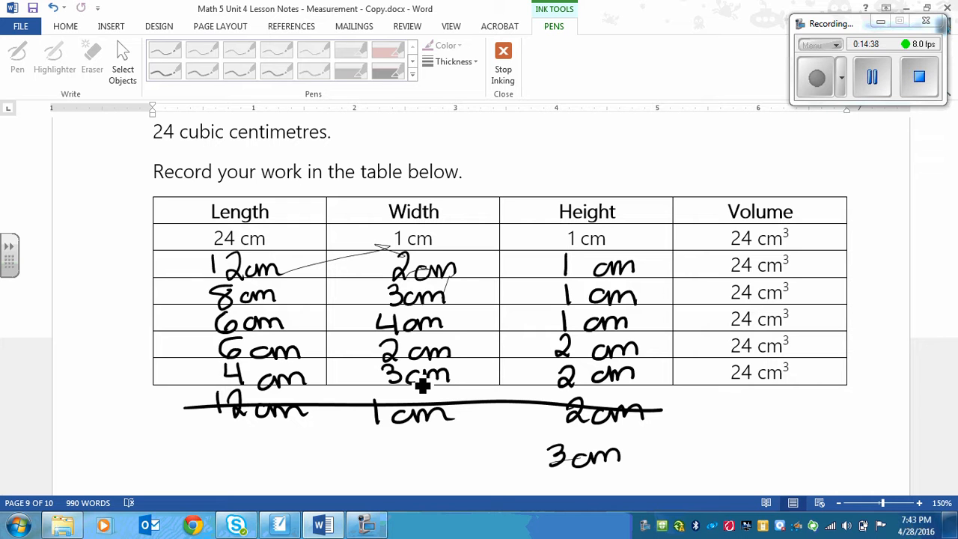
Strike through the stray 3 cm written below the table
drag(527, 463, 632, 458)
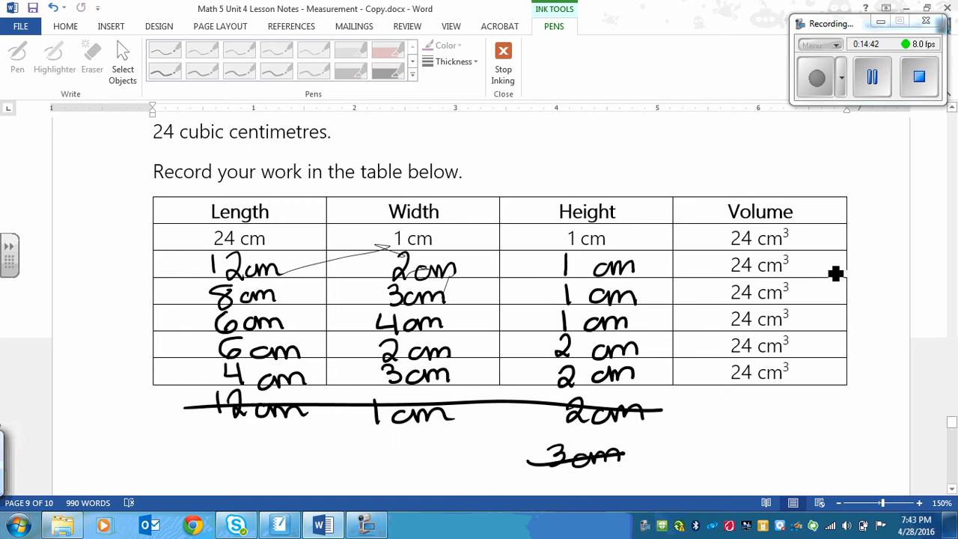
mouse_move(952, 424)
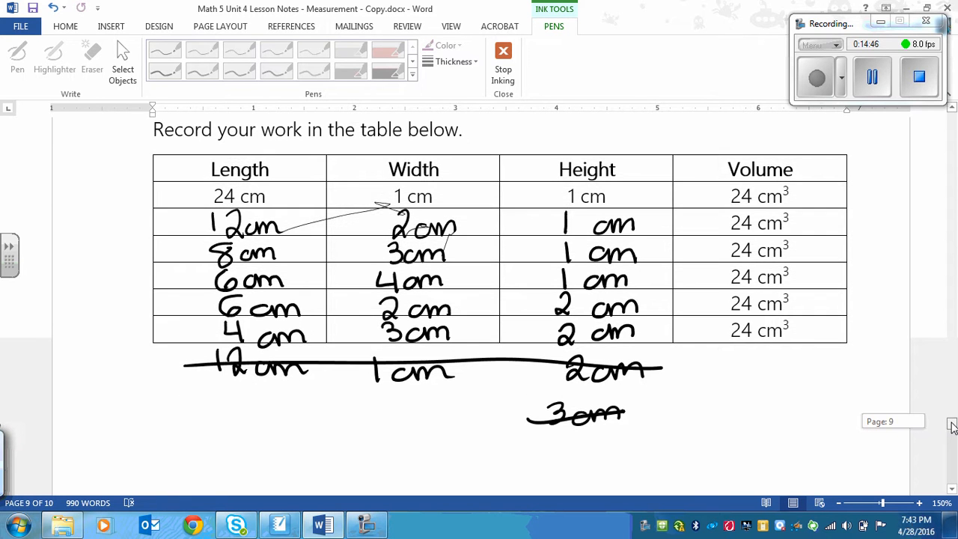
Scroll down to the Assignment line, pg. 143-144 #1-6, below the table
scroll(down, 3)
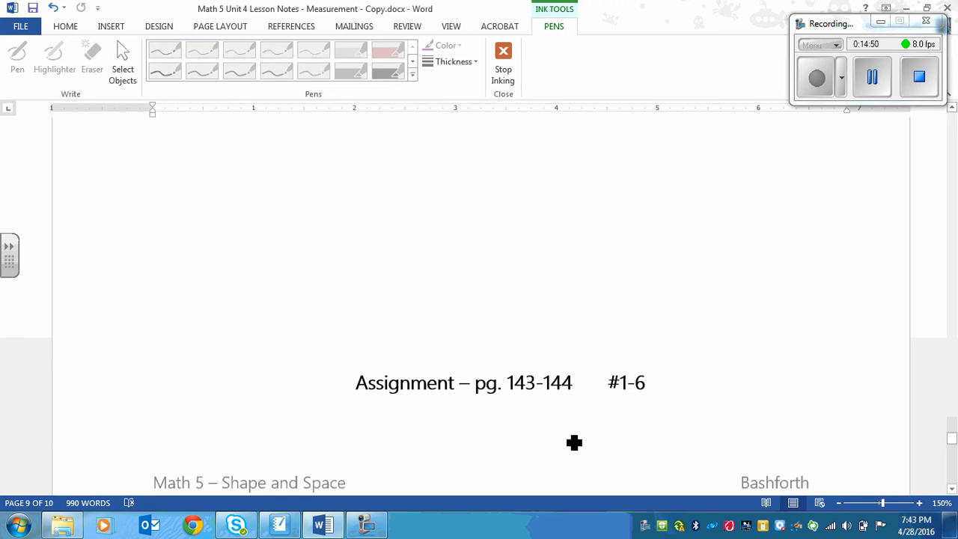
mouse_move(656, 389)
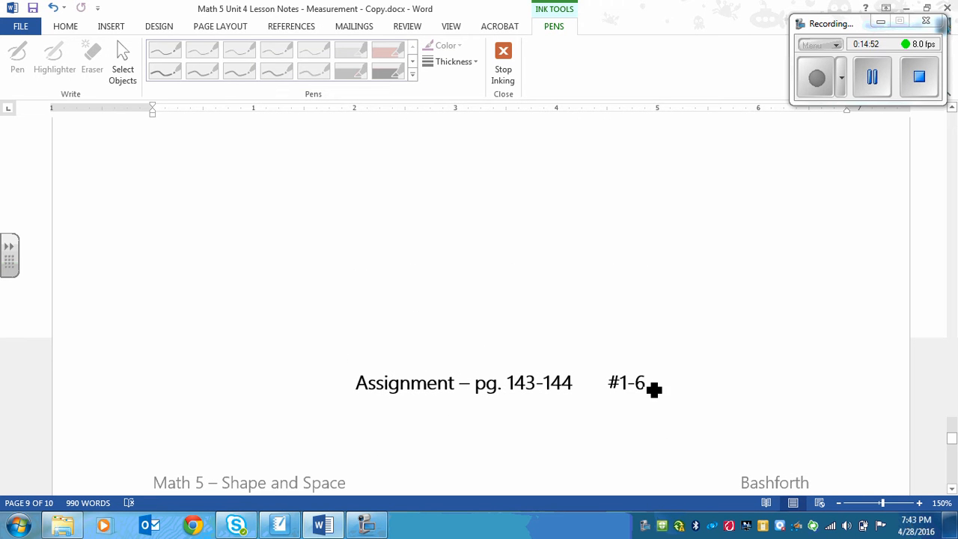
mouse_move(742, 407)
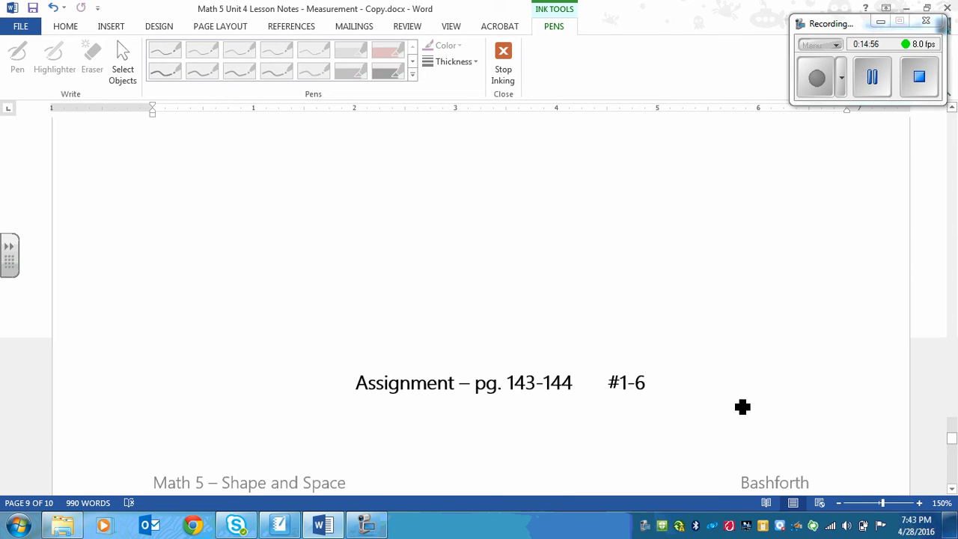
mouse_move(853, 328)
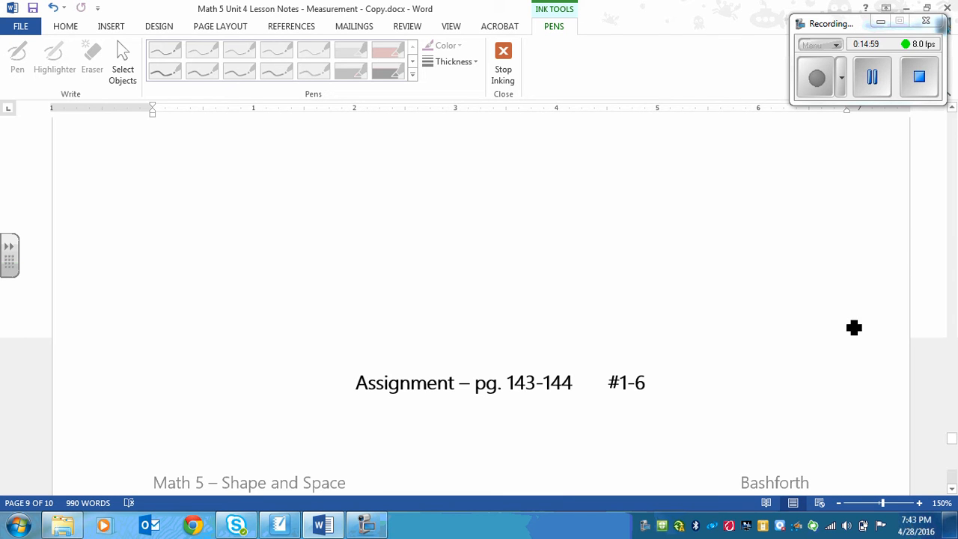